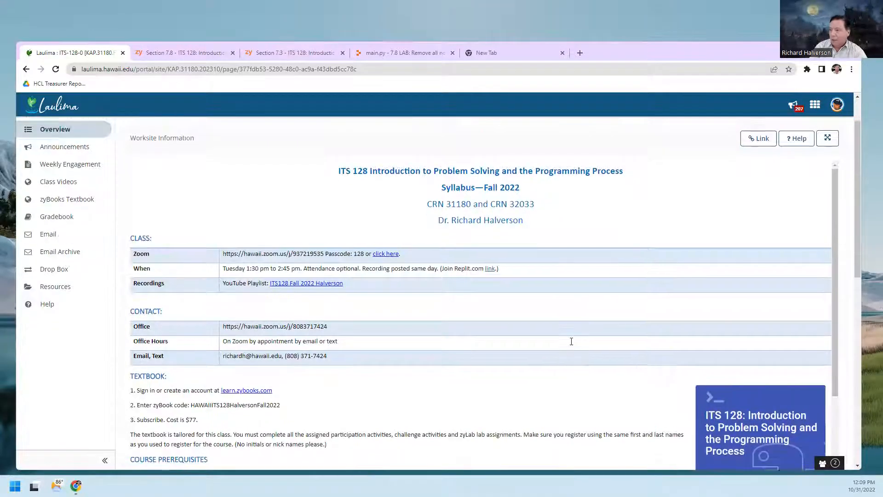
- Load the 7.5 integer-string checker lab in zyBooks, then go back to the Laulima ITS 128 course site
scroll(down, 3)
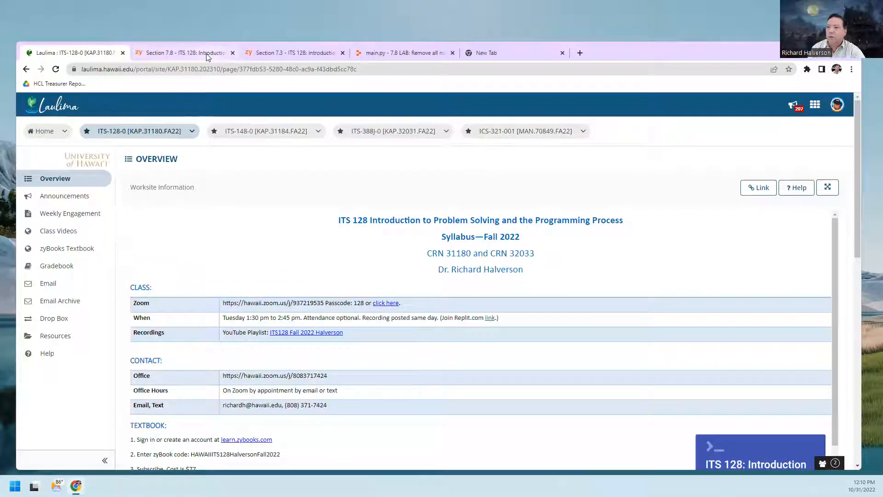
click(183, 53)
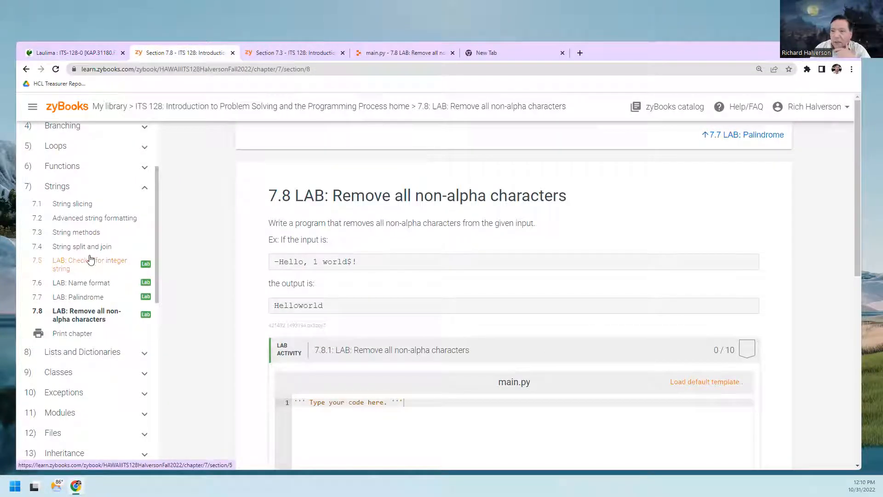
mouse_move(109, 266)
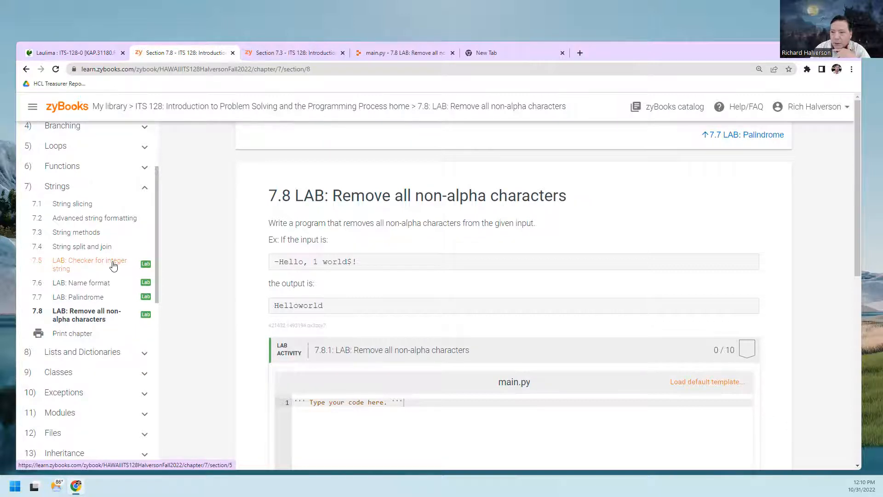
click(89, 264)
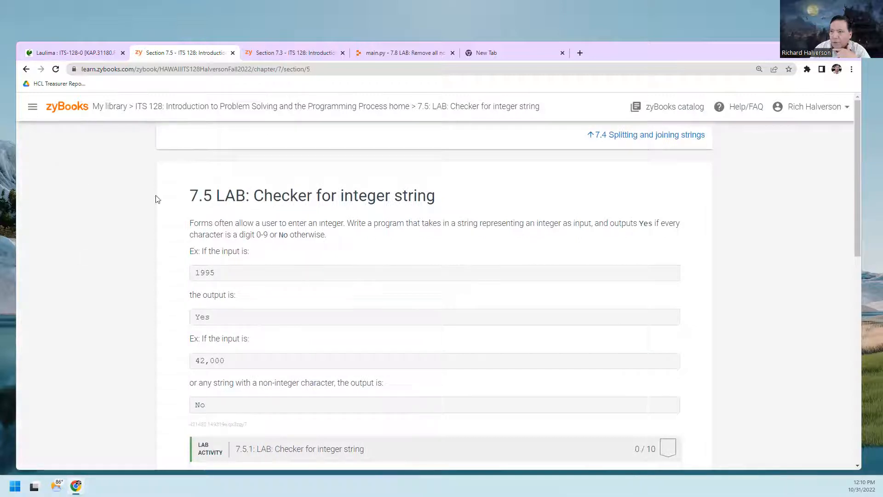
click(32, 106)
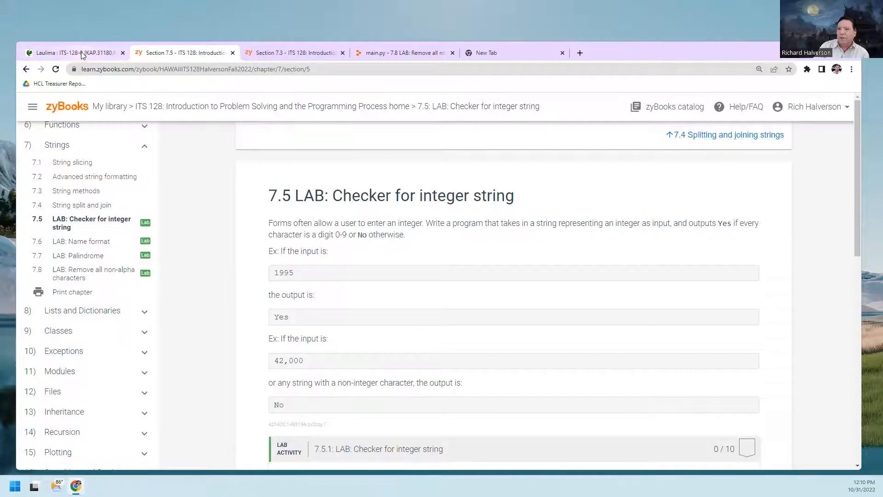
click(74, 52)
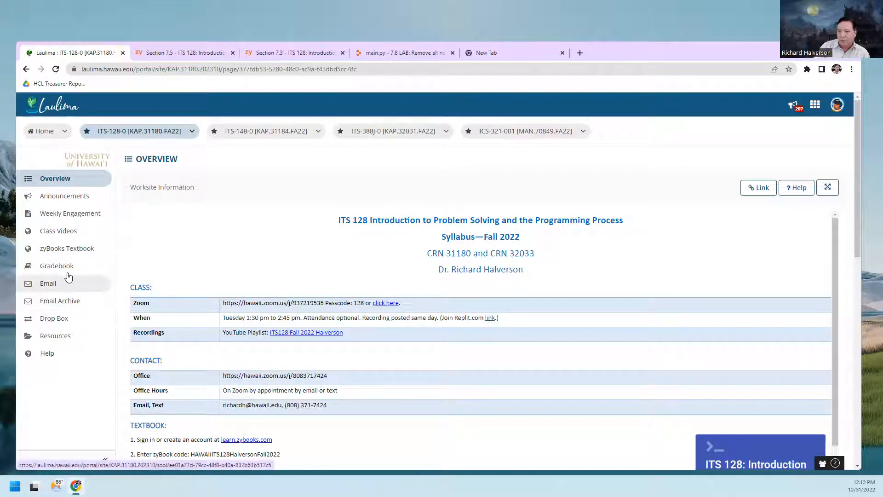
mouse_move(55, 335)
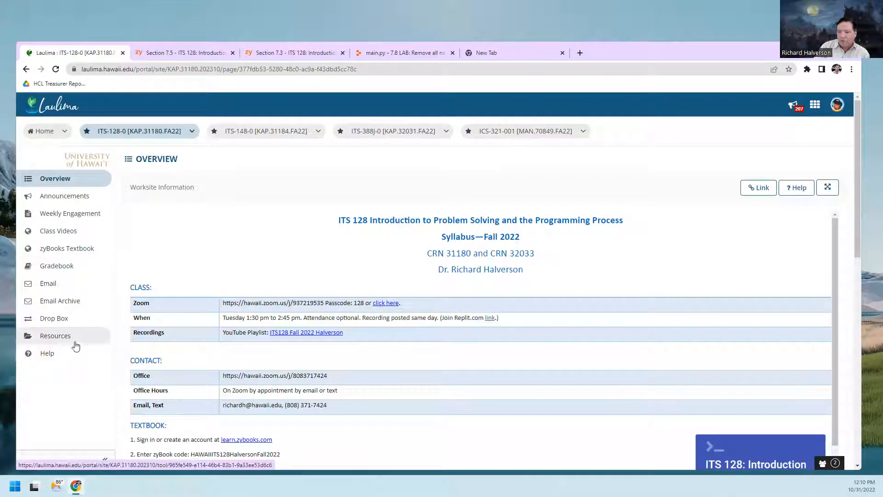
- From the Laulima Resources list, load the zyBooks Section Equivalencies spreadsheet
click(55, 334)
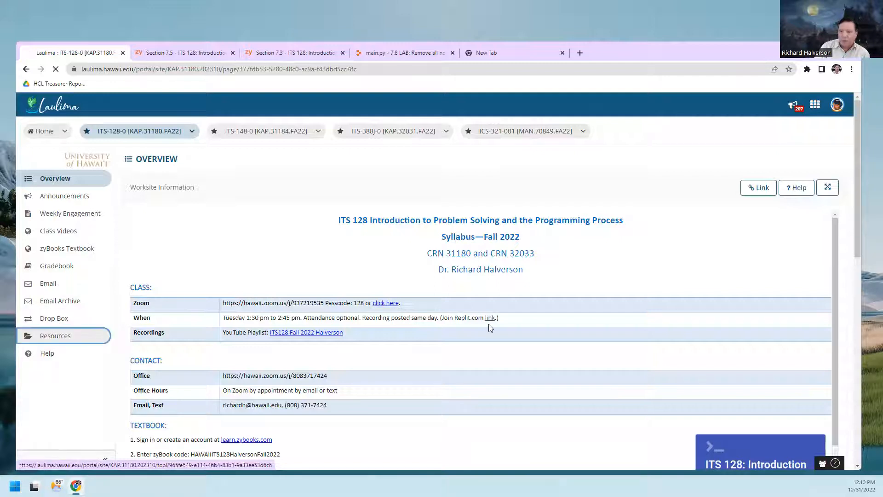
click(55, 335)
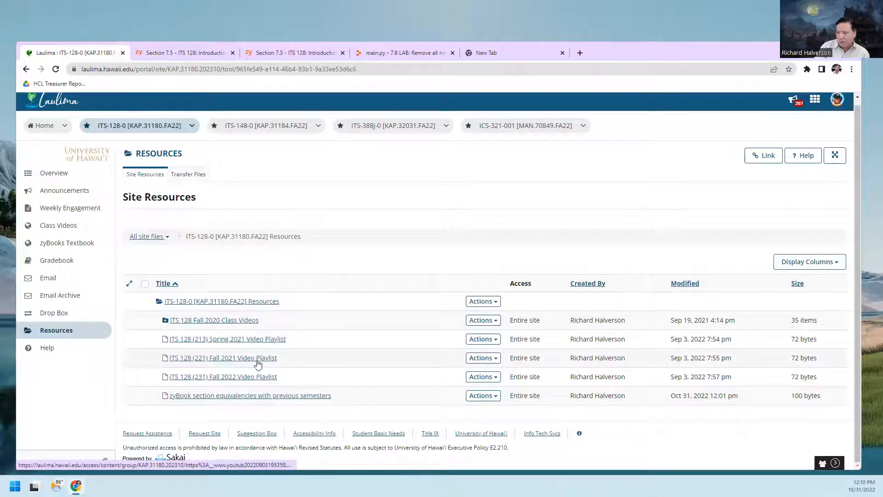
mouse_move(259, 361)
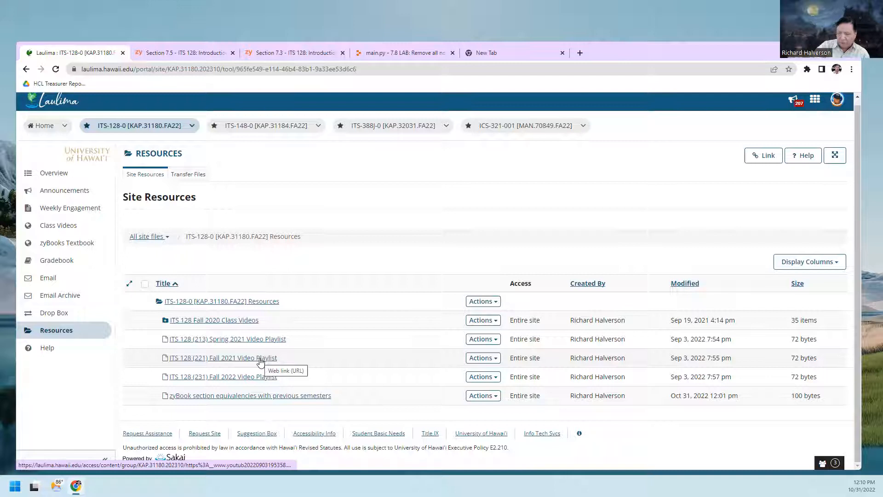
mouse_move(243, 394)
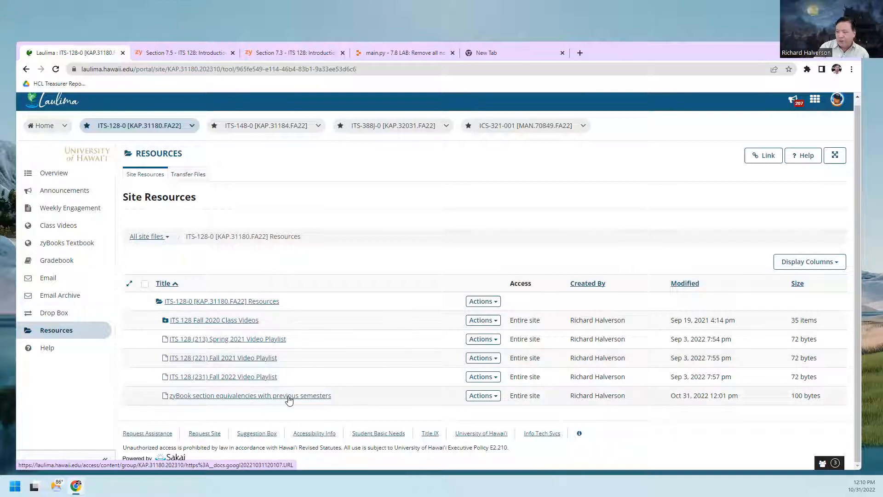
click(248, 394)
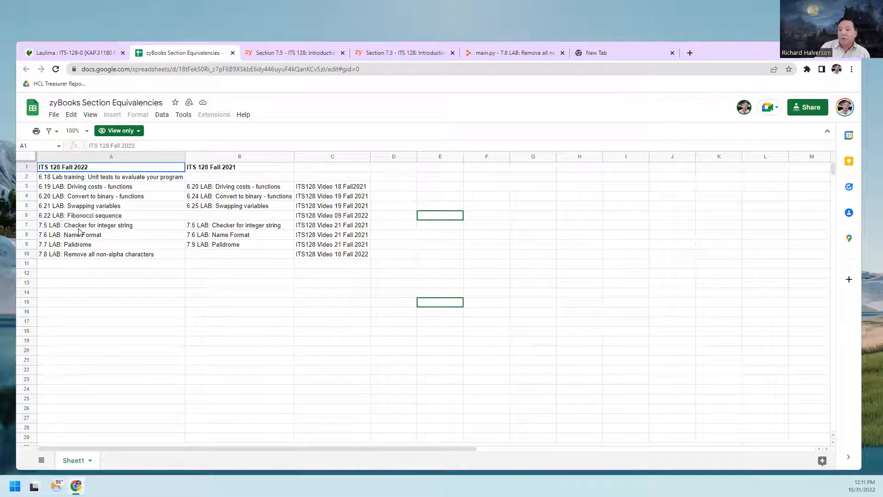
- Read that labs 7.5–7.7 map to Fall 2021 Video 21, then return to the Laulima resources list
click(84, 225)
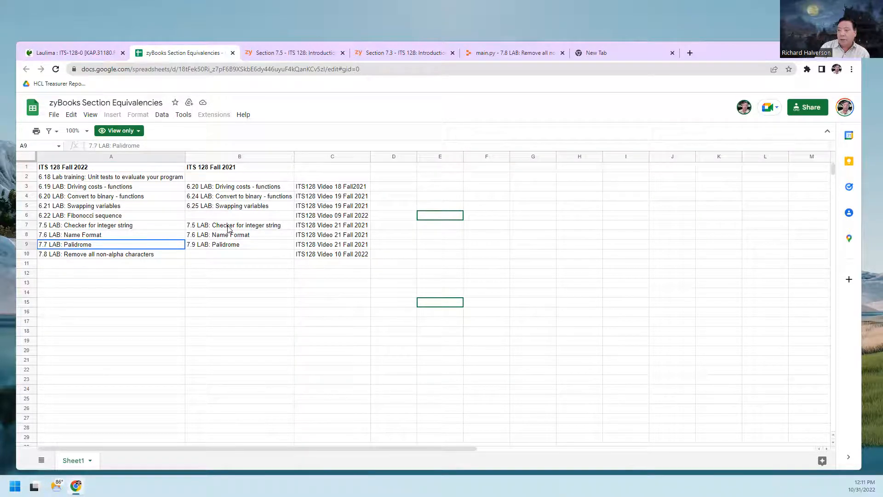
click(239, 224)
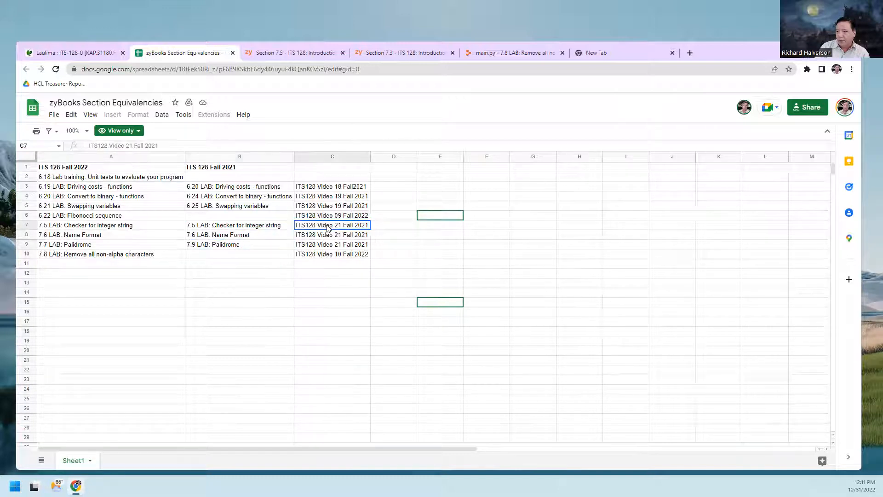
click(332, 234)
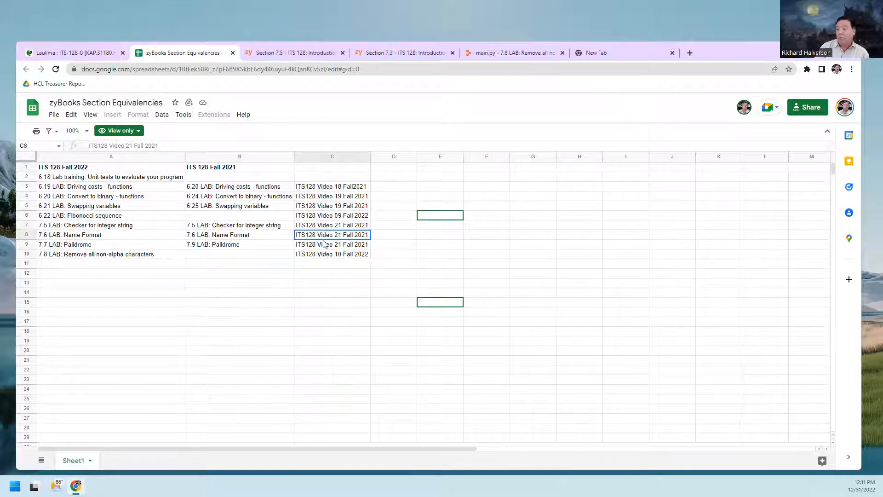
click(332, 224)
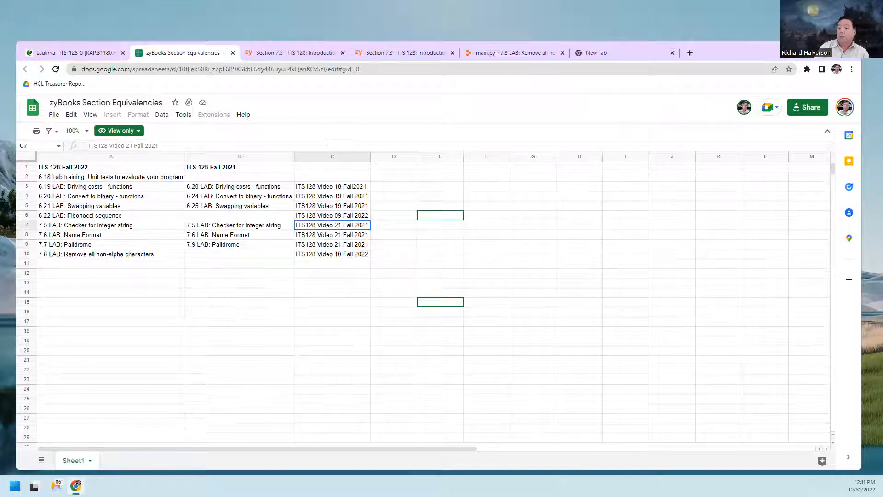
click(73, 52)
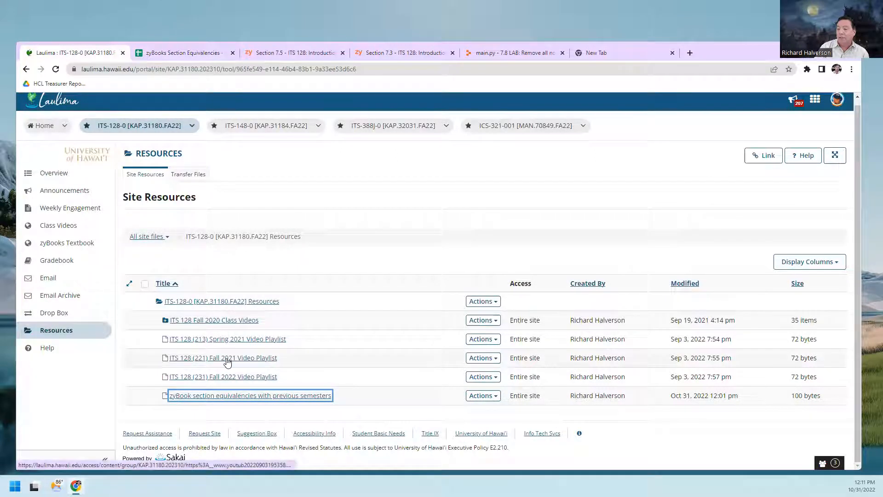
- Find Video 21 on Chapter 7 labs in the Fall 2021 playlist, then return to the equivalencies sheet
click(223, 356)
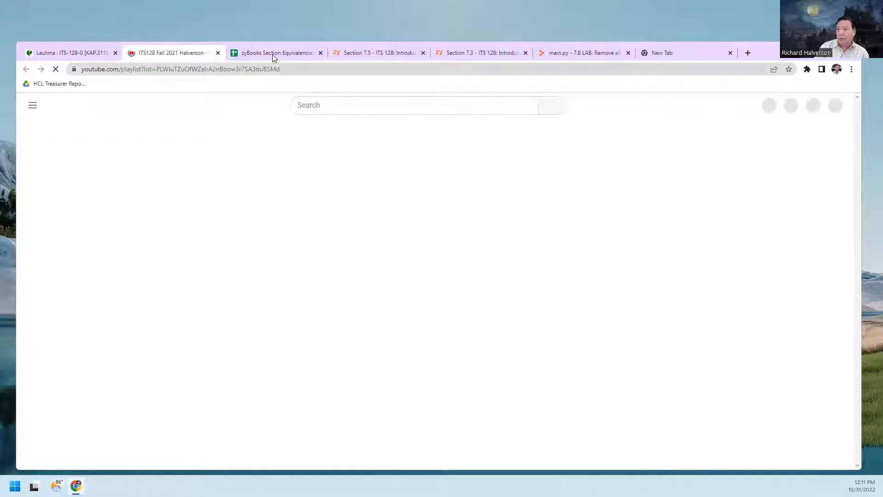
click(276, 52)
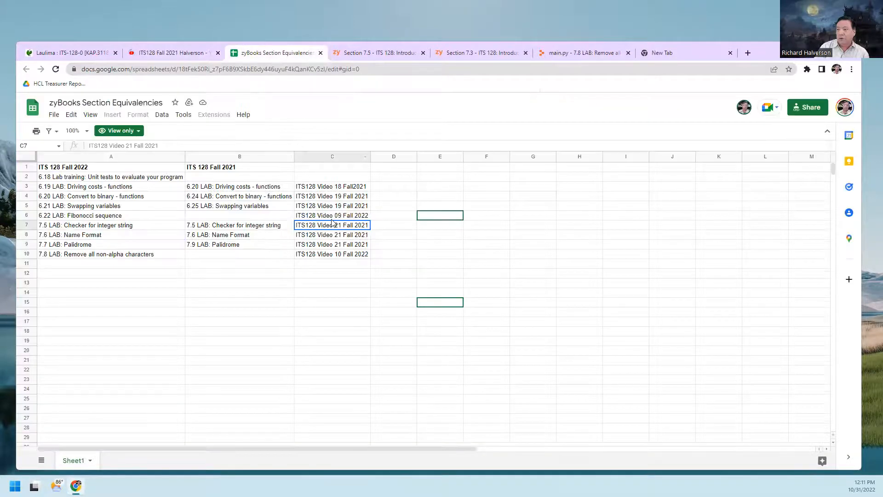
click(169, 53)
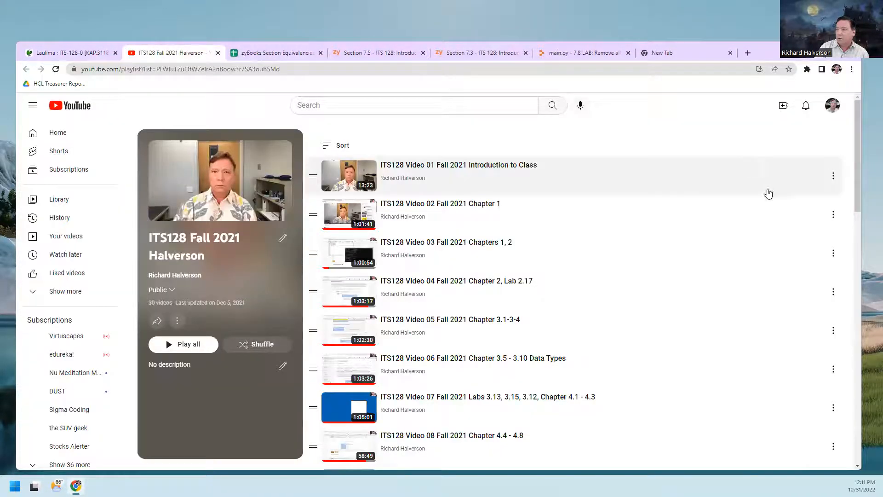
scroll(down, 3)
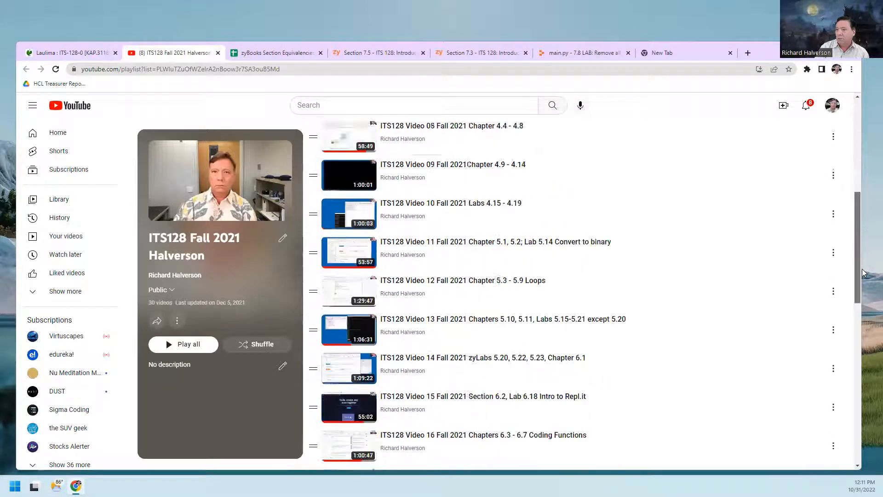
scroll(down, 3)
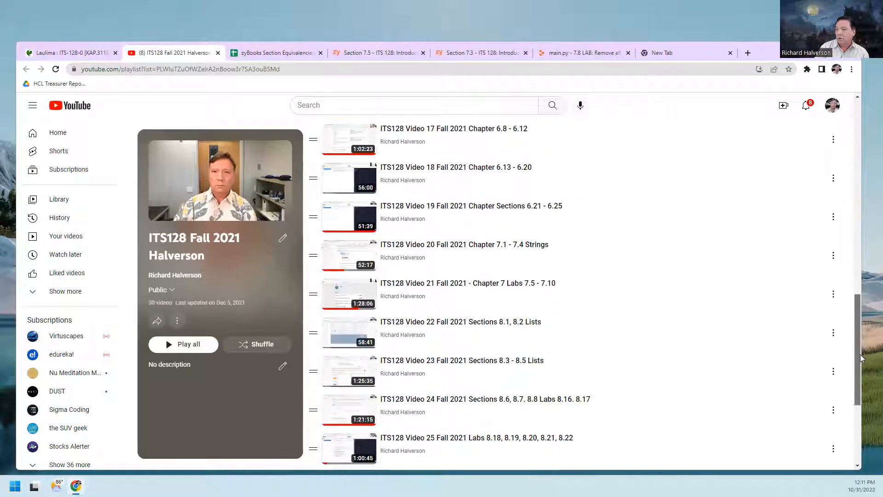
mouse_move(517, 293)
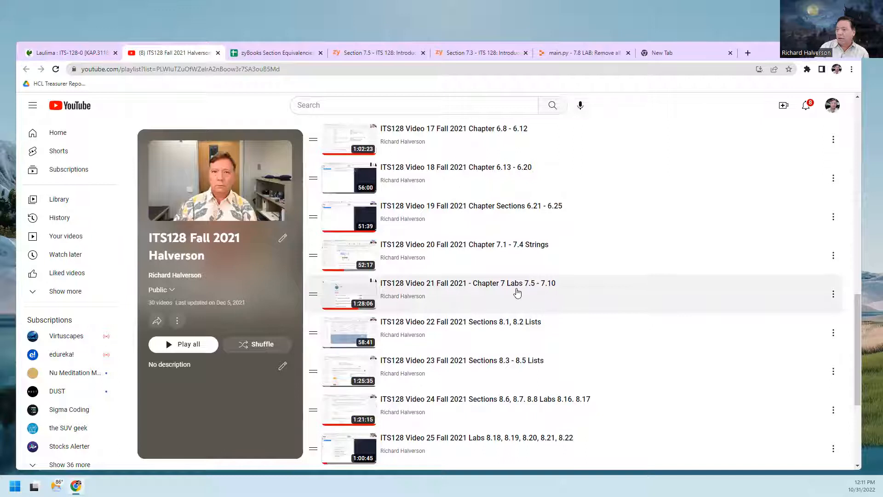
mouse_move(466, 282)
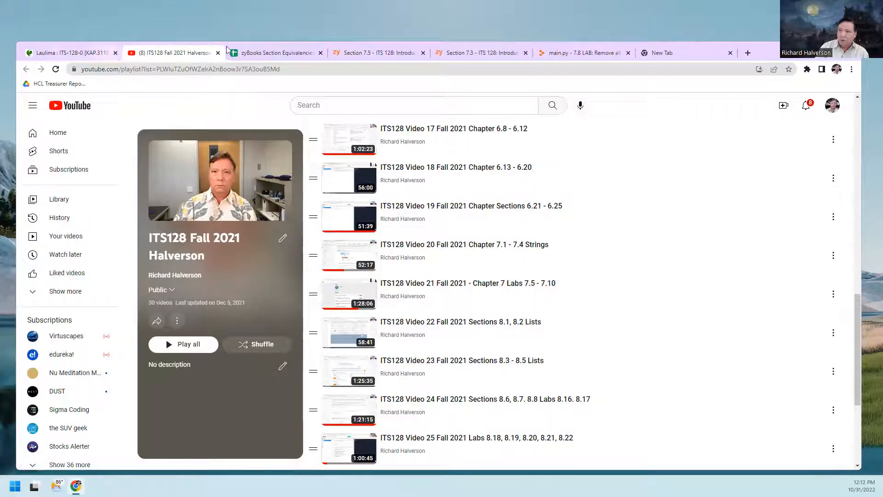
click(275, 52)
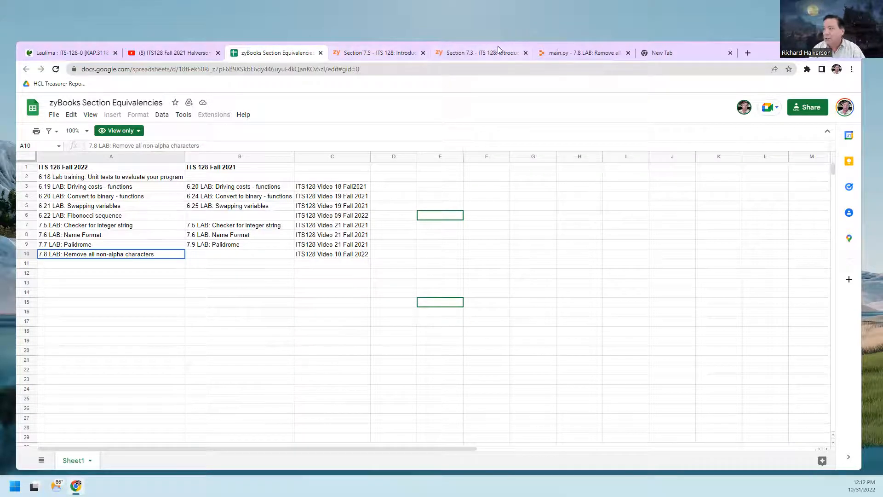
- Load the zyBooks 7.8 Remove all non-alpha characters lab and switch to its Replit project
click(583, 53)
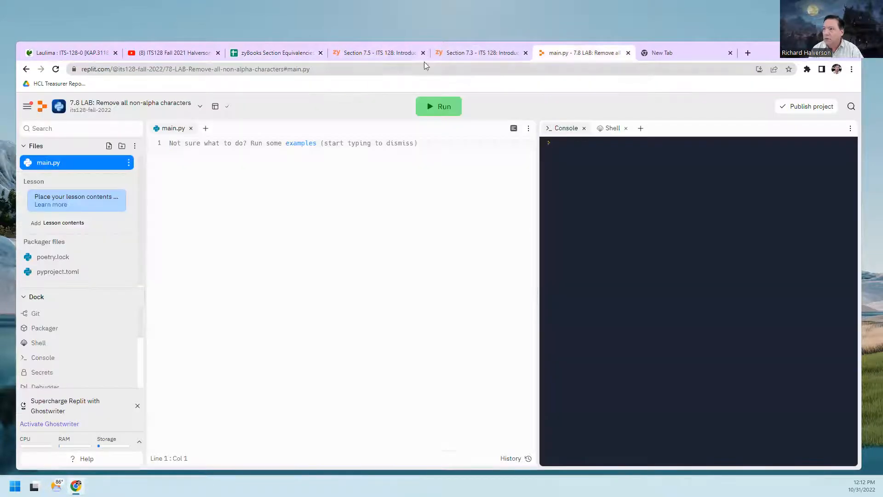
click(378, 53)
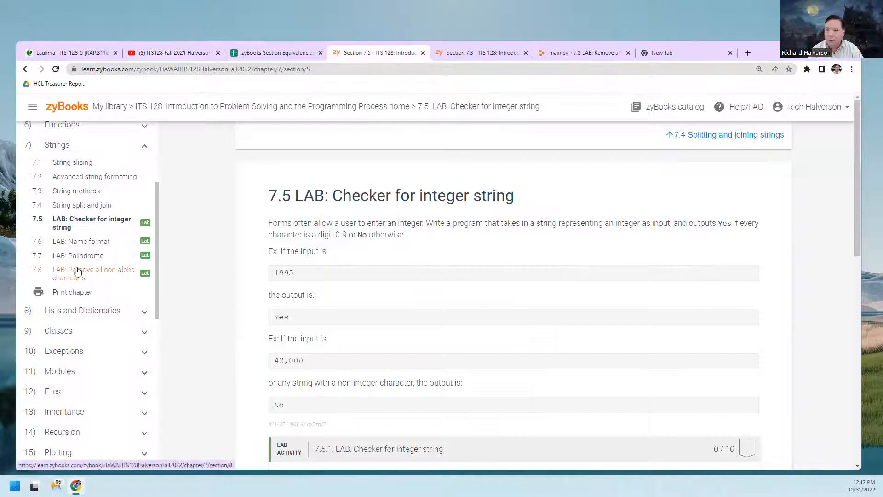
click(93, 273)
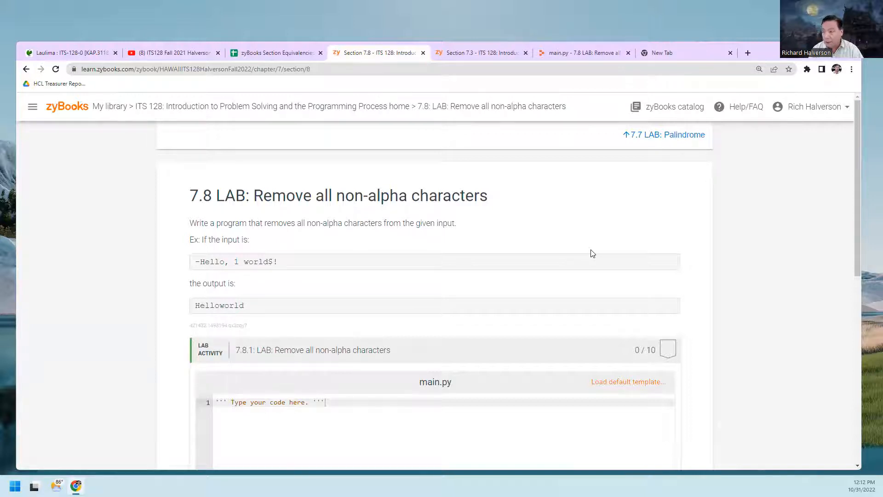
mouse_move(340, 227)
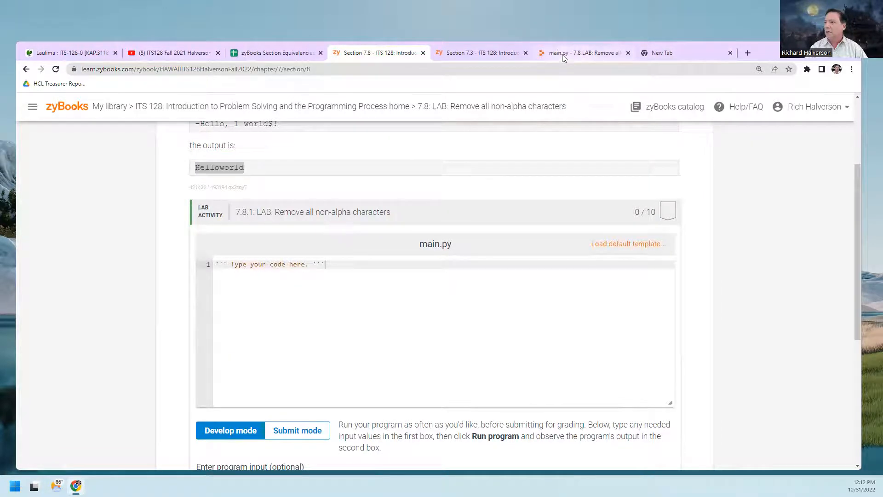
click(583, 52)
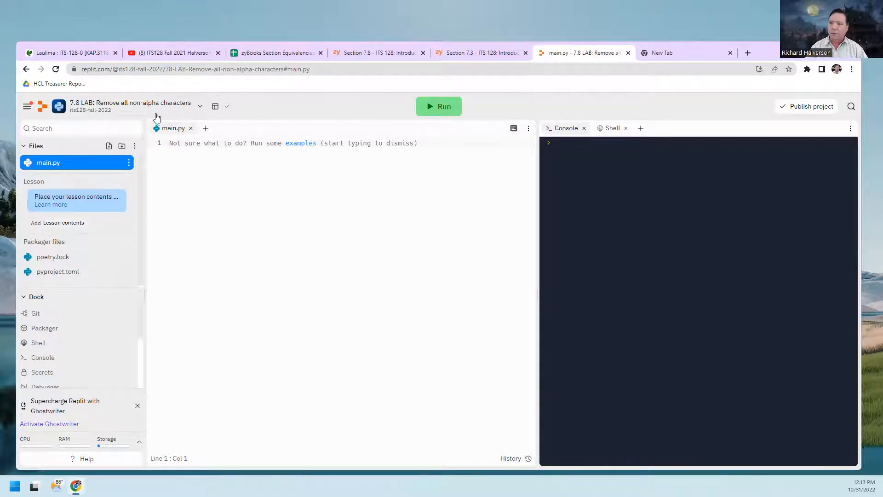
mouse_move(269, 116)
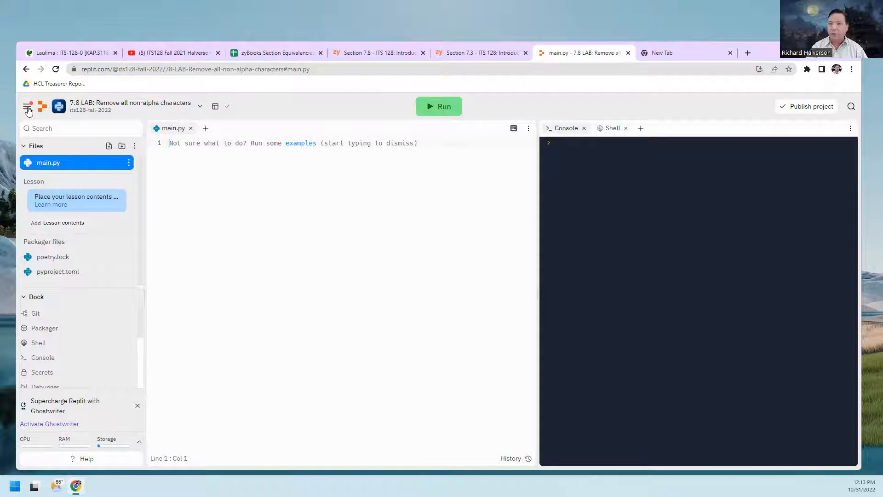
- Bring up the Replit site navigation from the empty 7.8 LAB workspace
click(27, 107)
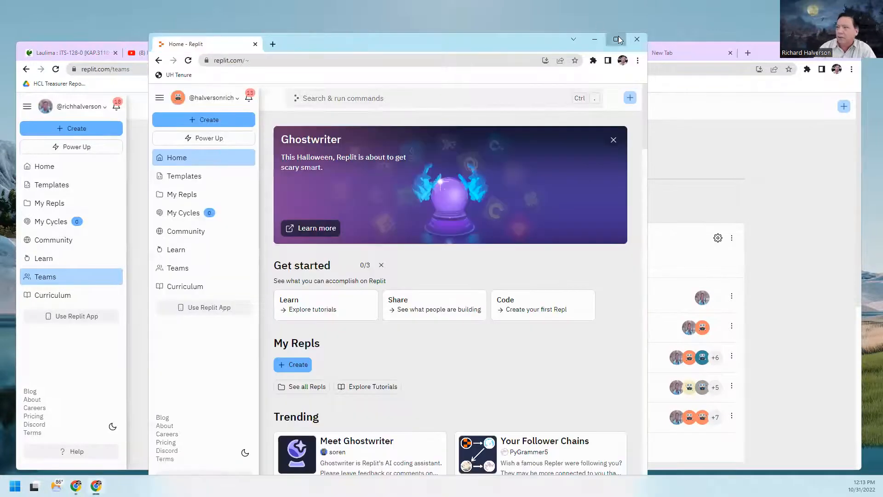
- Maximize the second Replit window and go to the ITS128 Fall 2022 team via Teams
click(618, 40)
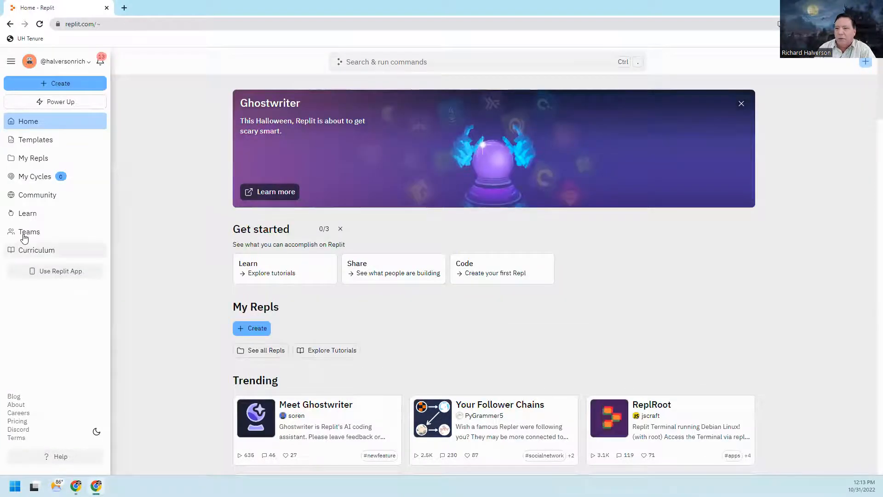
click(28, 232)
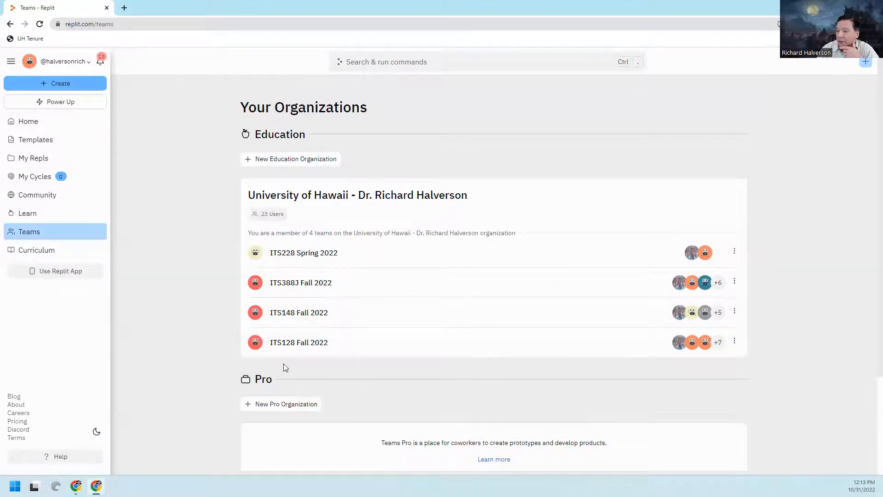
click(298, 342)
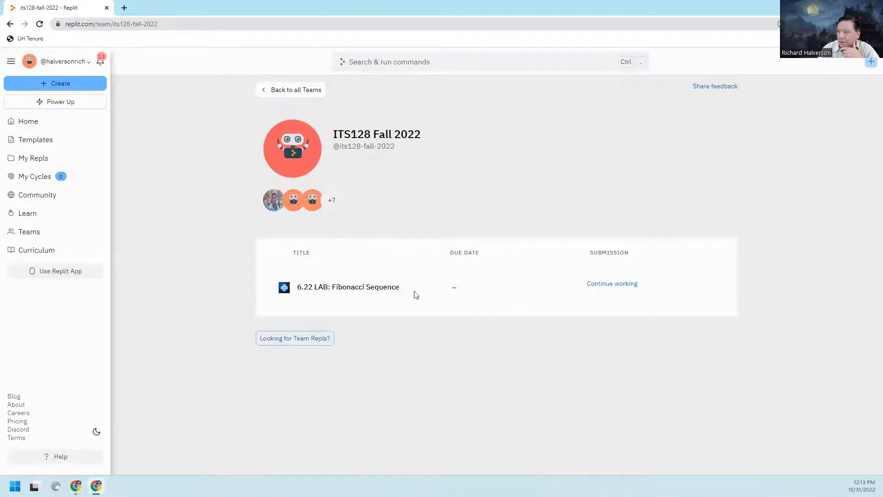
mouse_move(347, 287)
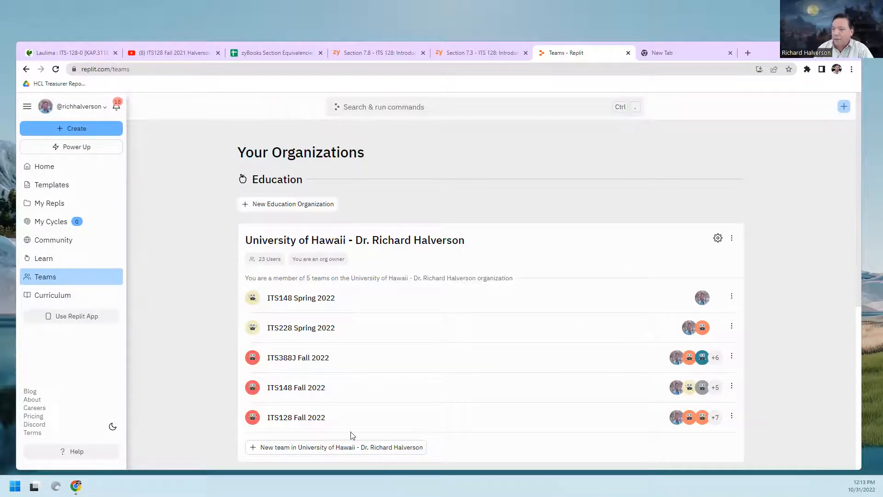
- From the ITS128 Fall 2022 team's project list, load the 7.8 LAB non-alpha characters project
click(295, 418)
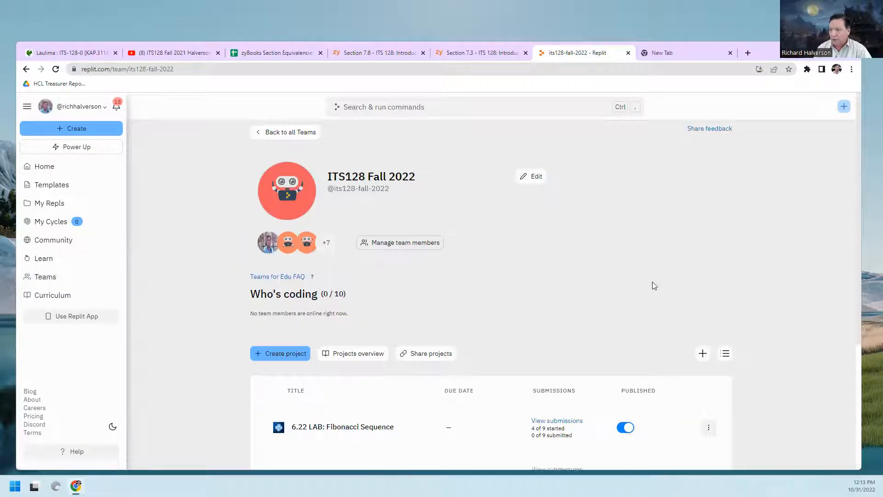
scroll(down, 3)
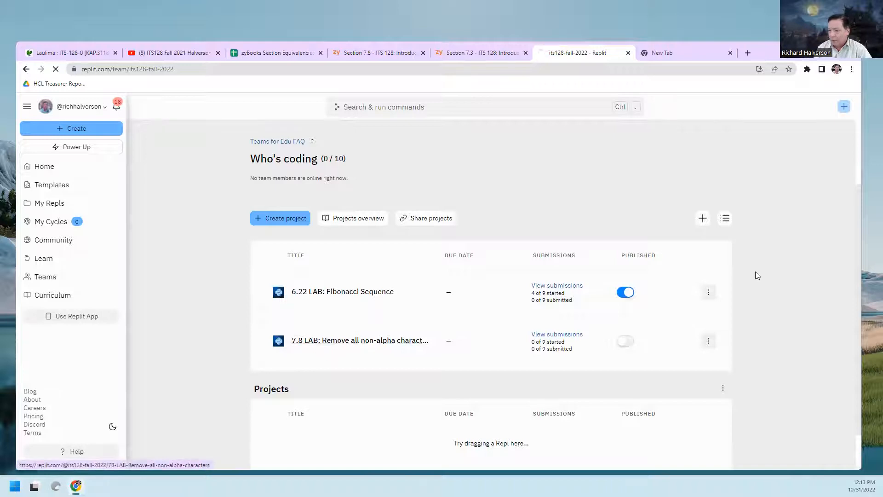
click(359, 341)
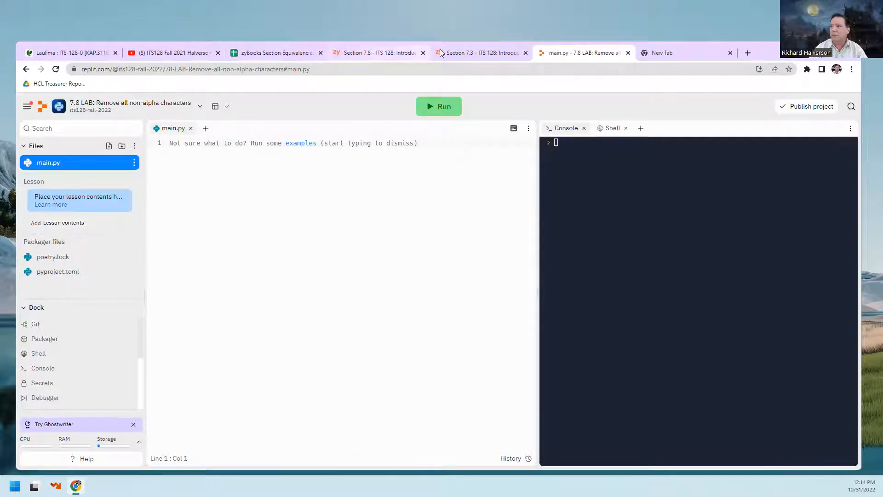
- Return to the zyBooks 7.8 lab instructions showing input ~Hello, 1 world$! and output Helloworld
click(377, 53)
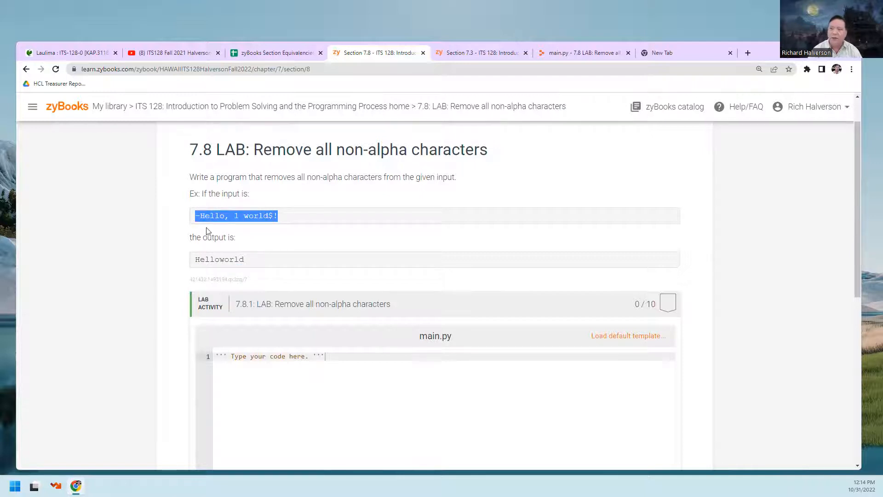
mouse_move(322, 240)
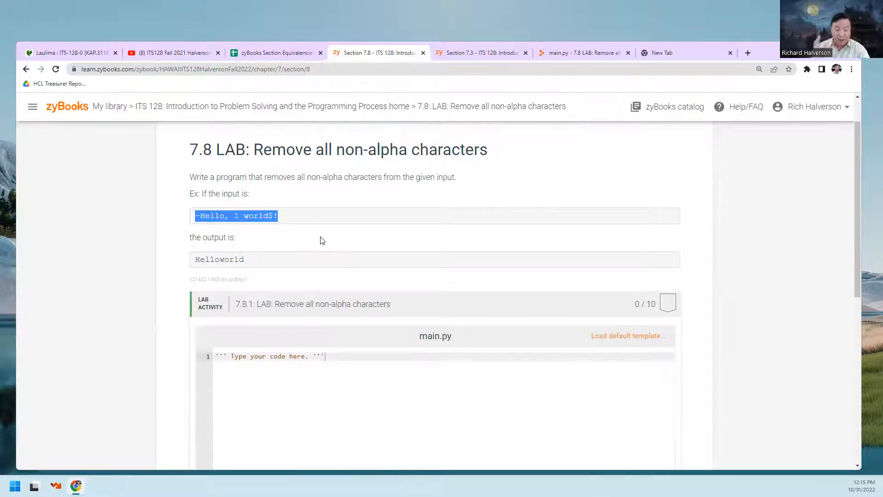
scroll(down, 3)
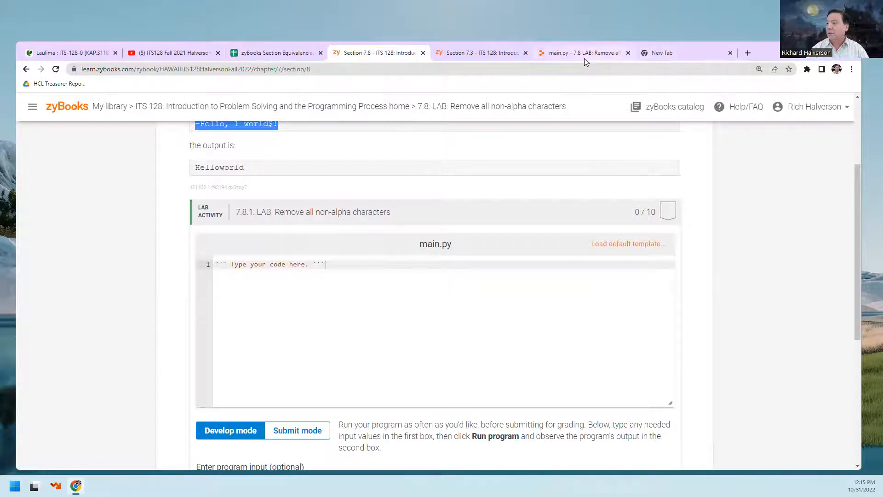
- Write line 1 of main.py as user_input = input("Enter a string: ") in Replit
click(583, 53)
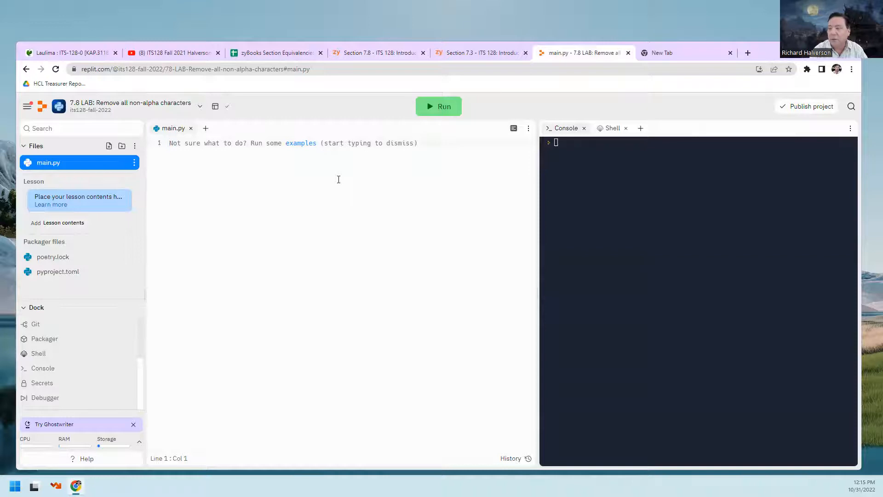
text(us)
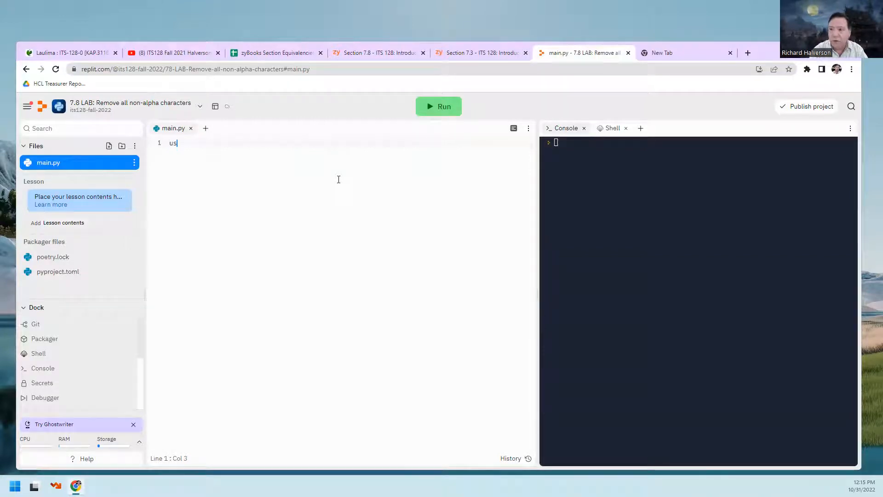
text(er_inp)
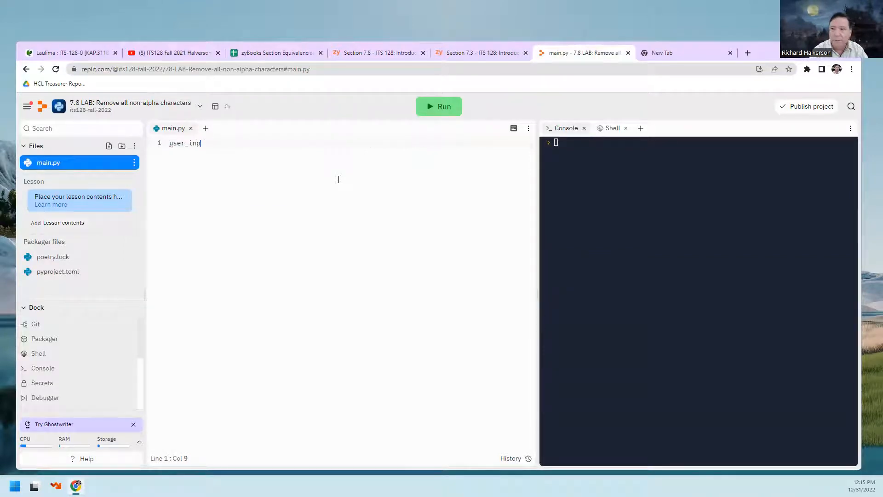
text(ut)
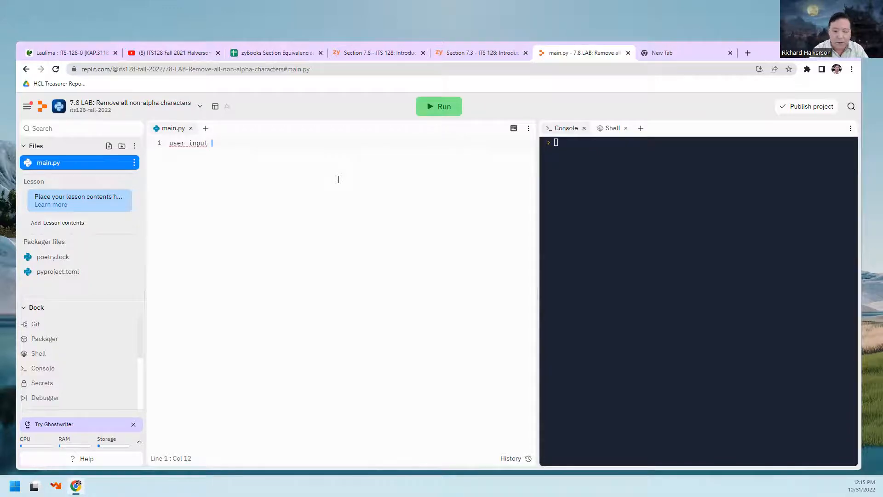
text(= input)
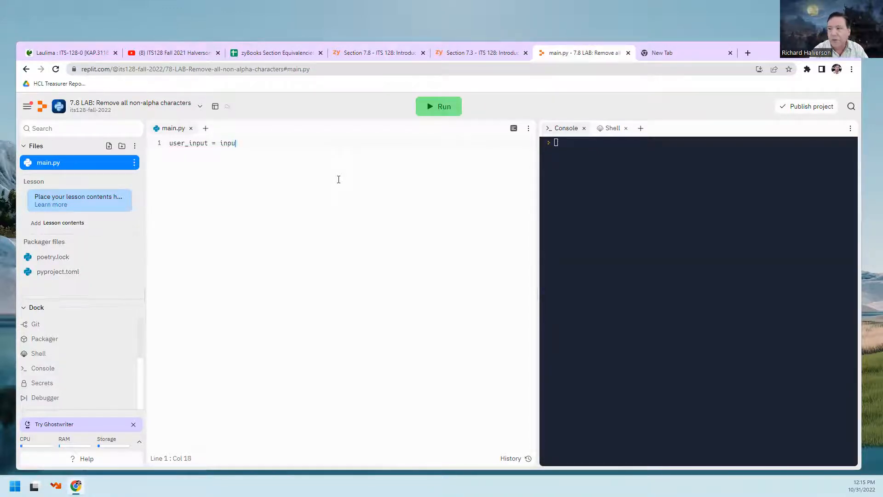
text(()
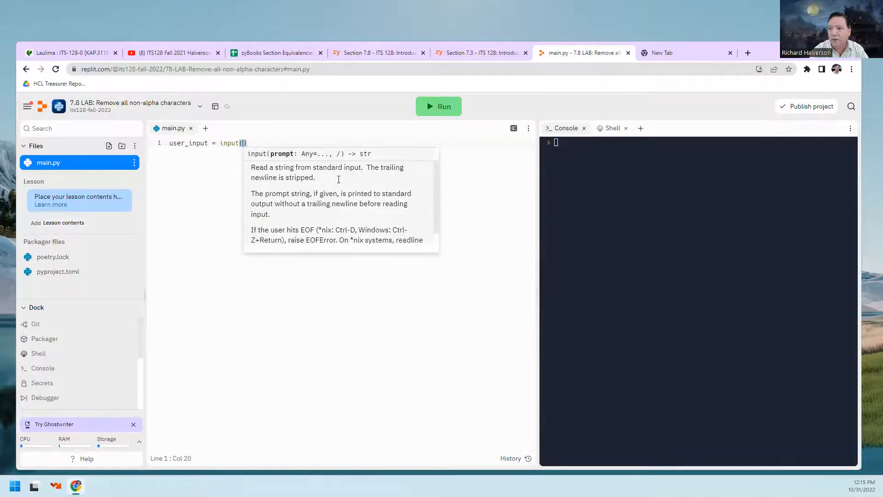
text("Pleas)
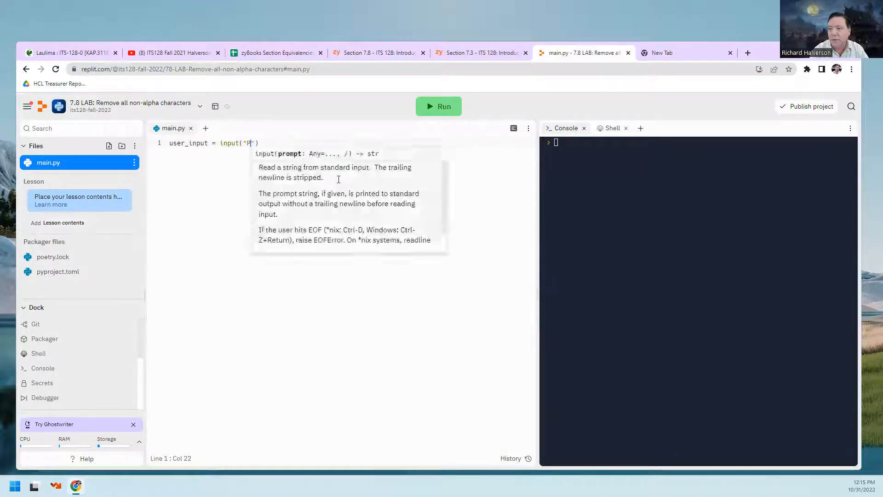
text(Enter a string:)
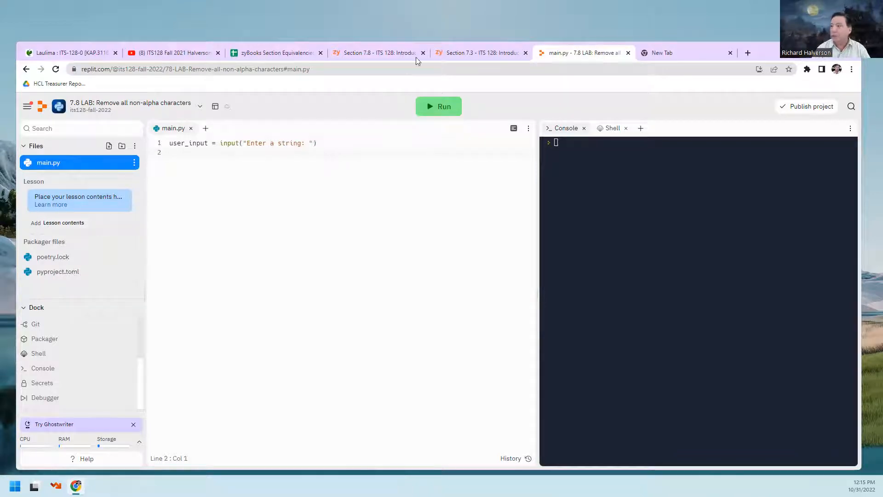
mouse_move(377, 52)
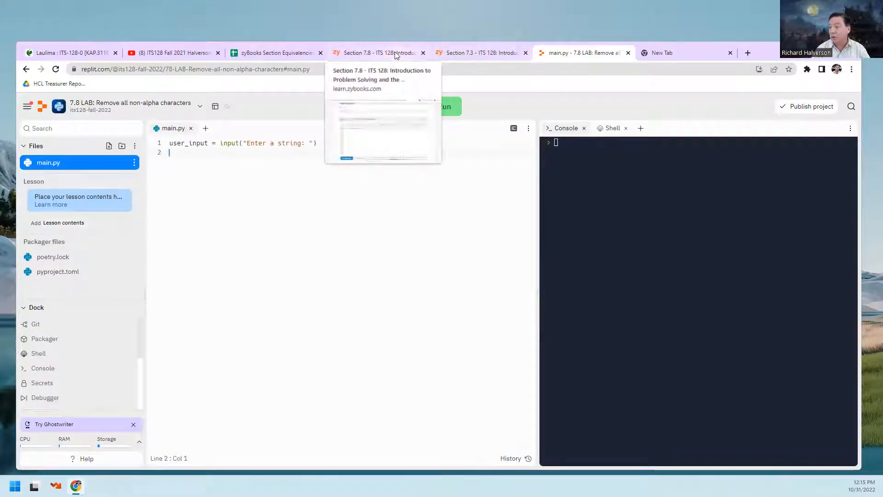
click(378, 52)
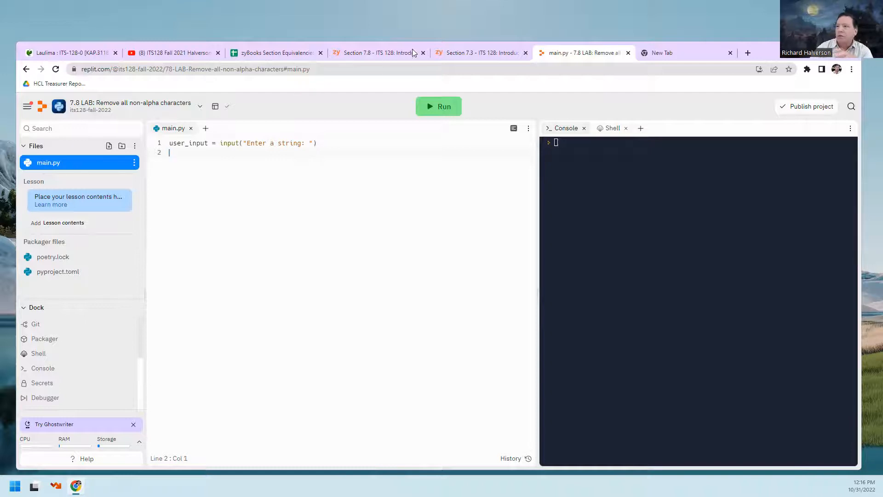
- Review the 7.8 lab instructions in zyBooks, then return to main.py in Replit
click(378, 52)
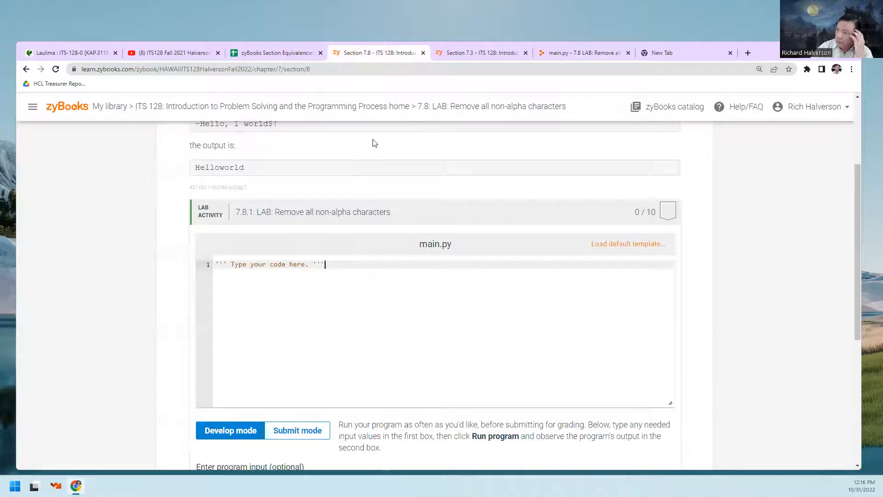
click(583, 52)
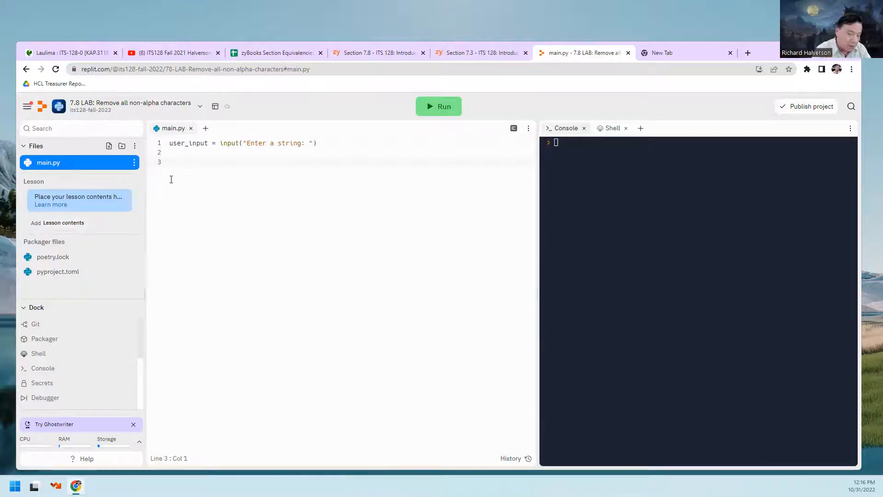
- Write the loop header 'for character in user_input:' and start an indented line inside it
text(for)
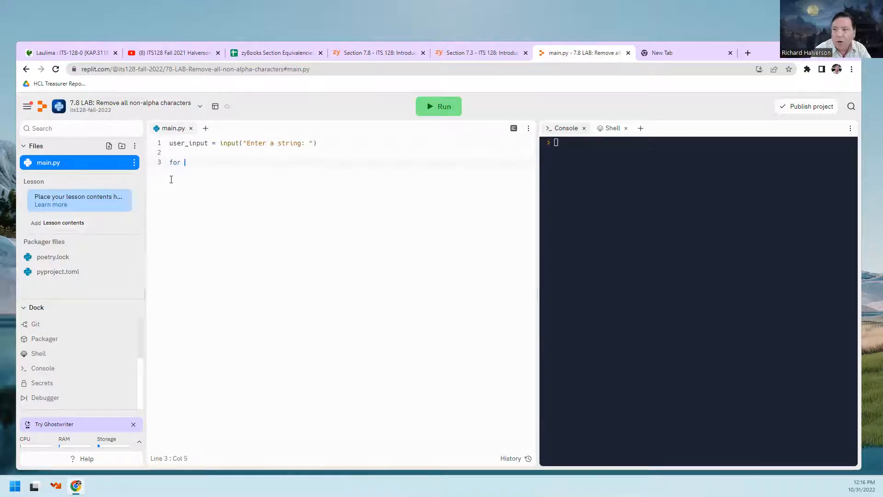
text(chara)
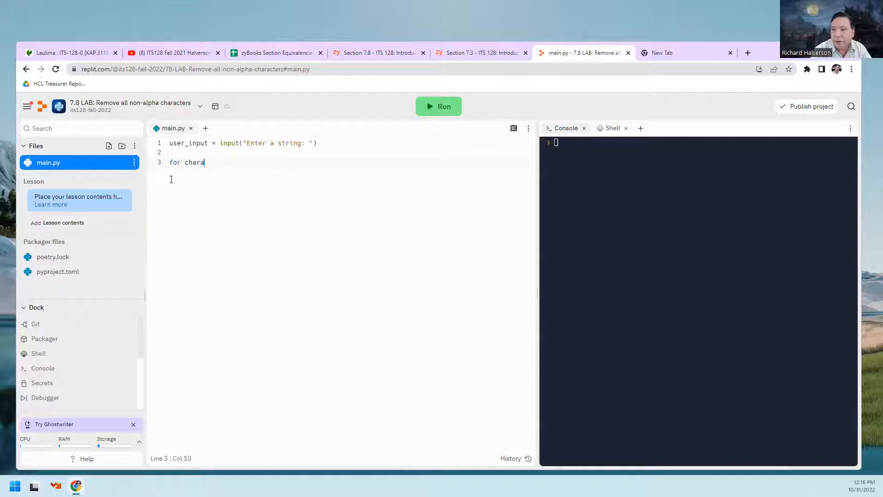
text(cter)
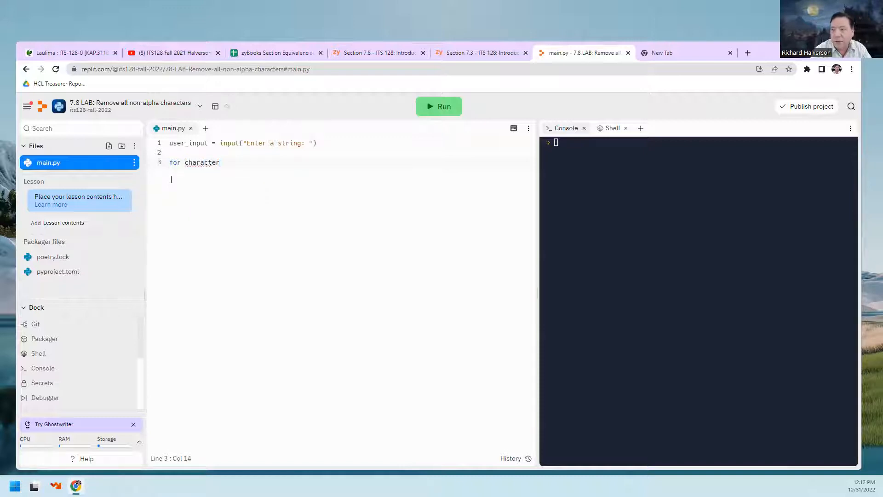
text(in)
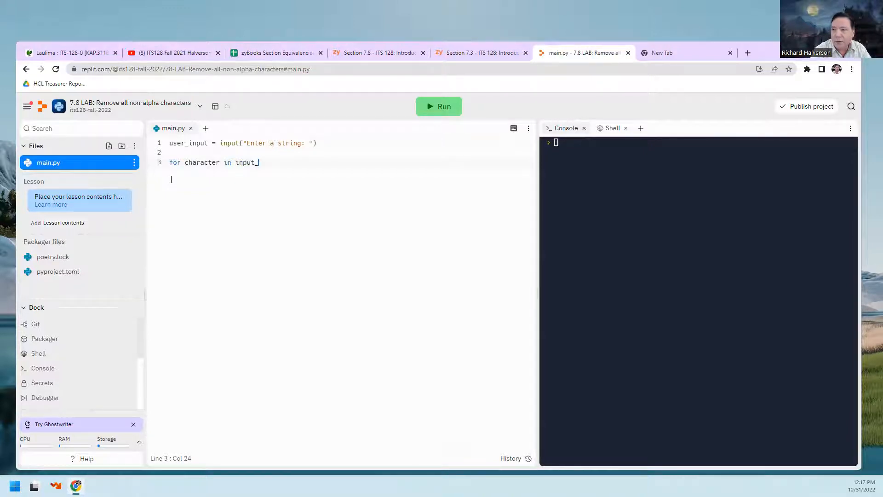
text(inp)
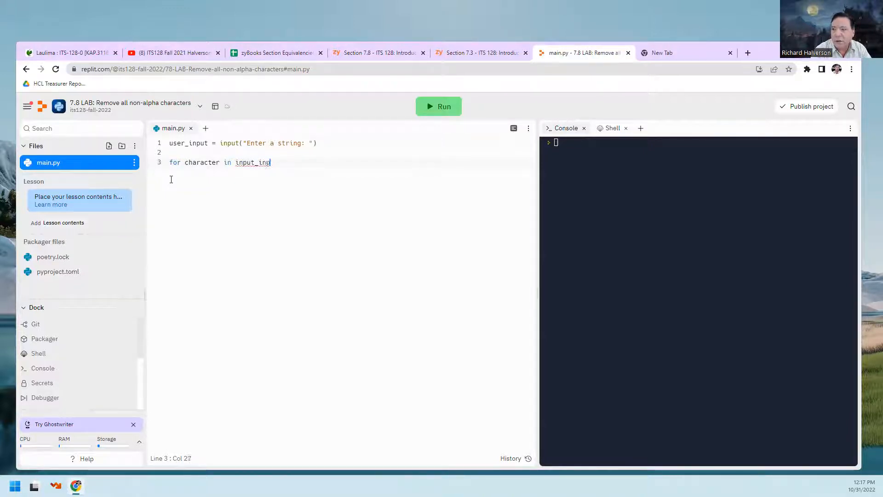
key(Backspace)
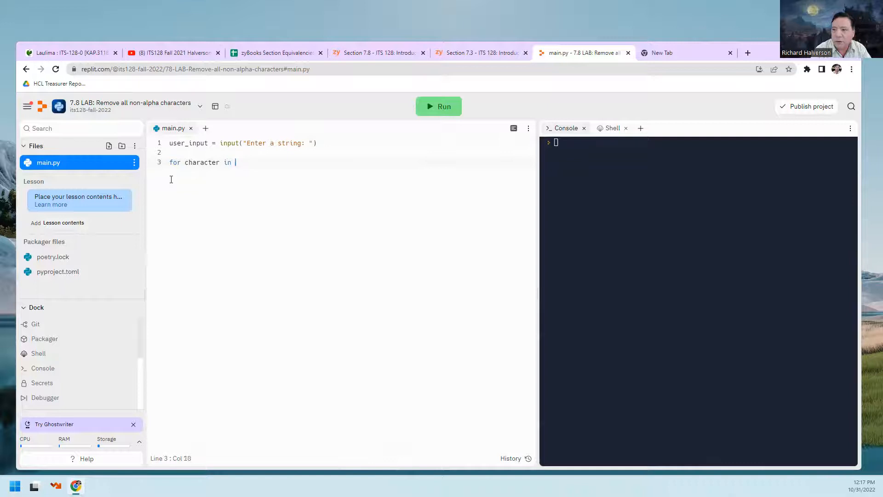
text(user_in)
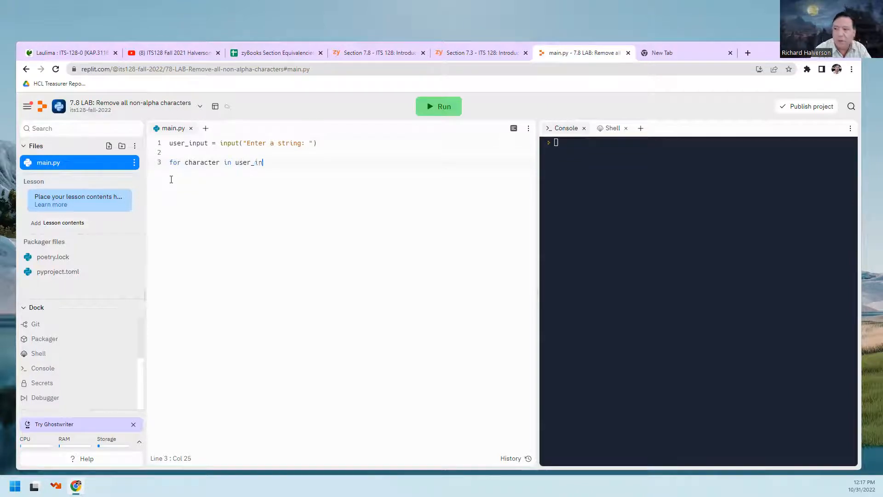
text(put:)
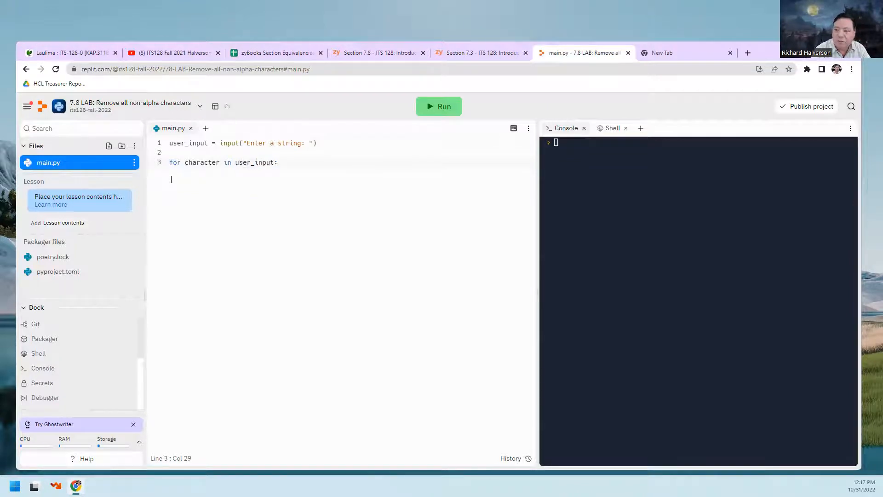
key(enter)
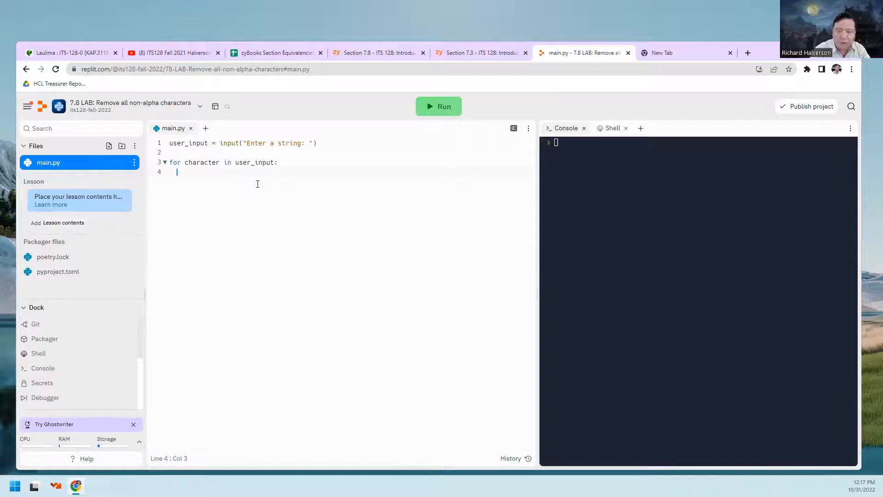
- Begin the condition 'if character.' inside the loop
text(if)
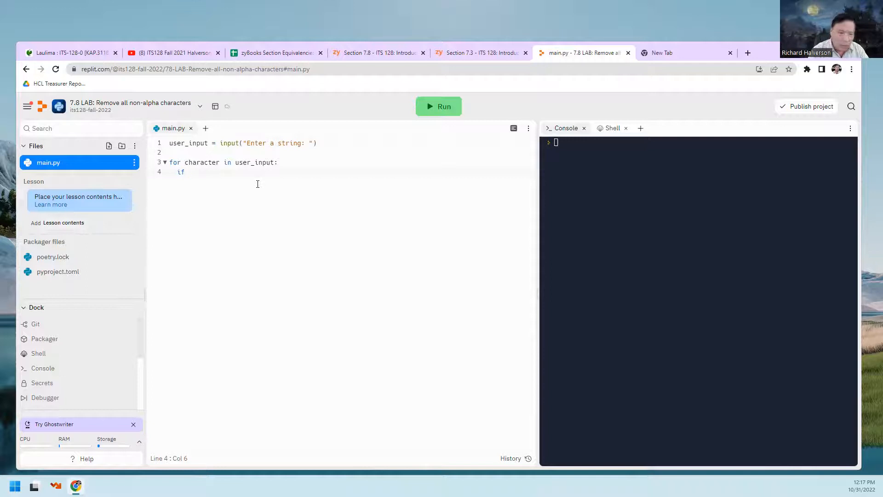
text(character)
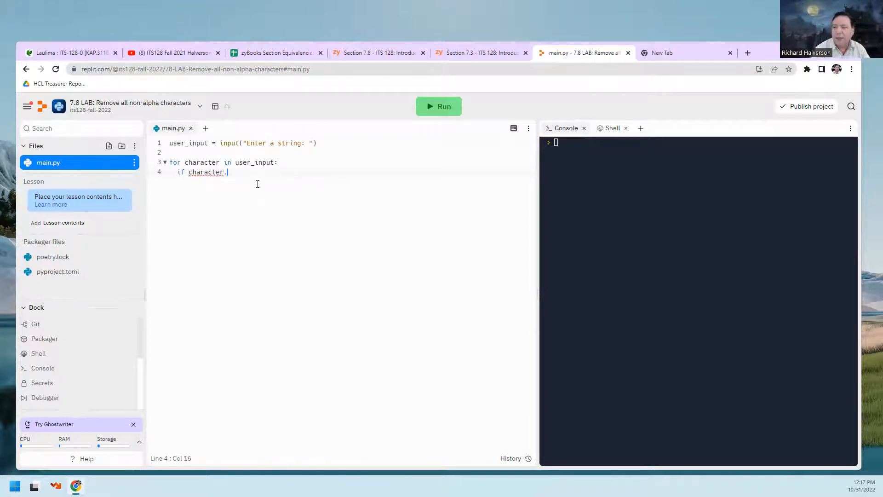
text(.)
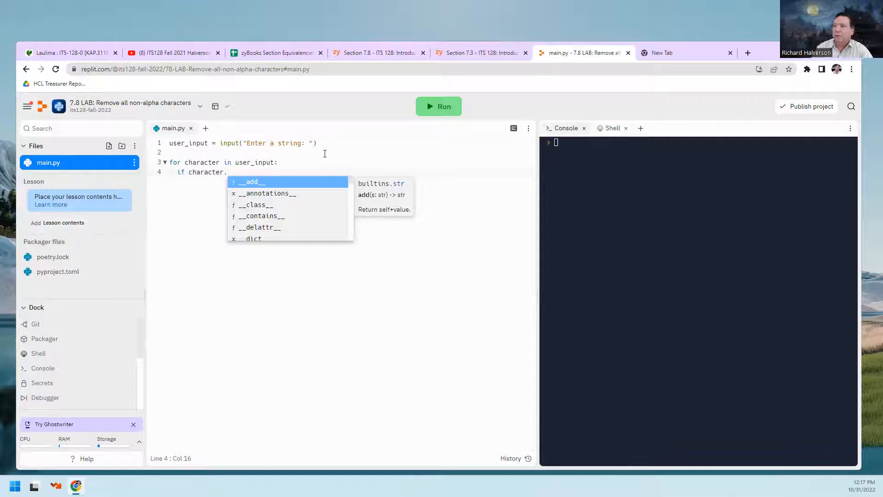
- Go from the 7.8 lab page to the zyBooks 7.3 String methods section
click(378, 52)
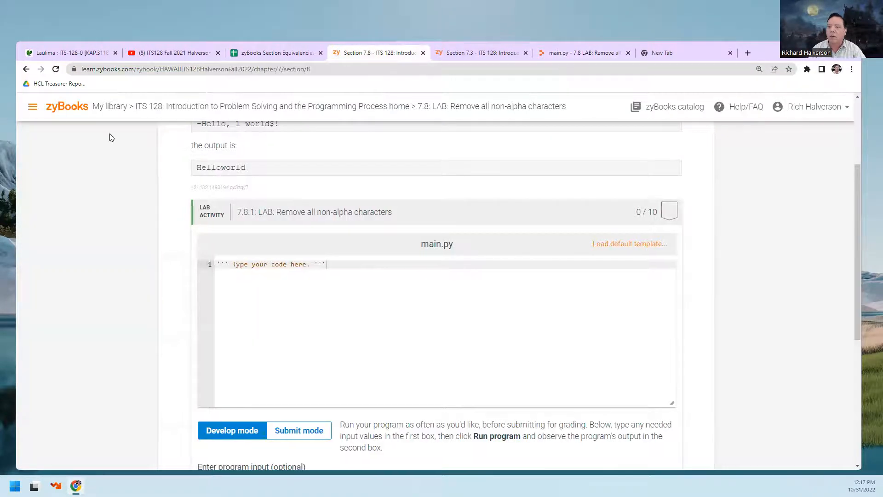
click(32, 107)
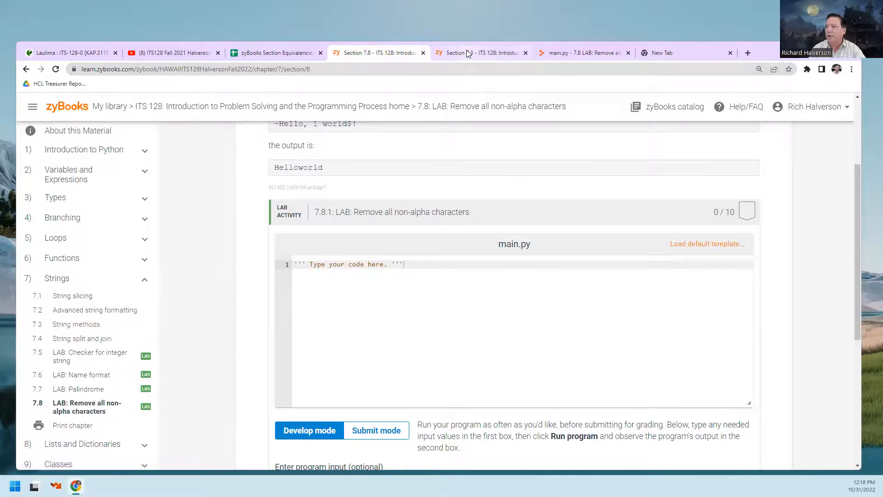
click(478, 52)
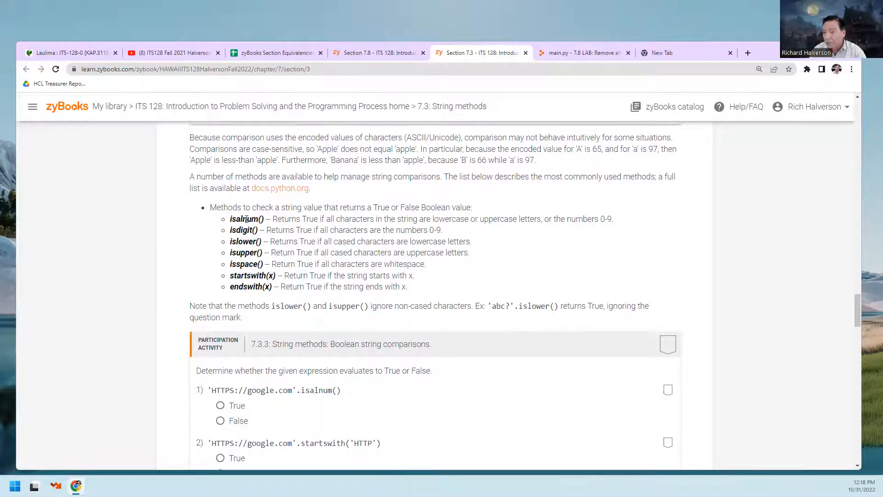
- Highlight isalnum()'s description (letters and numbers 0-9) and the isdigit() method in the list
double_click(244, 219)
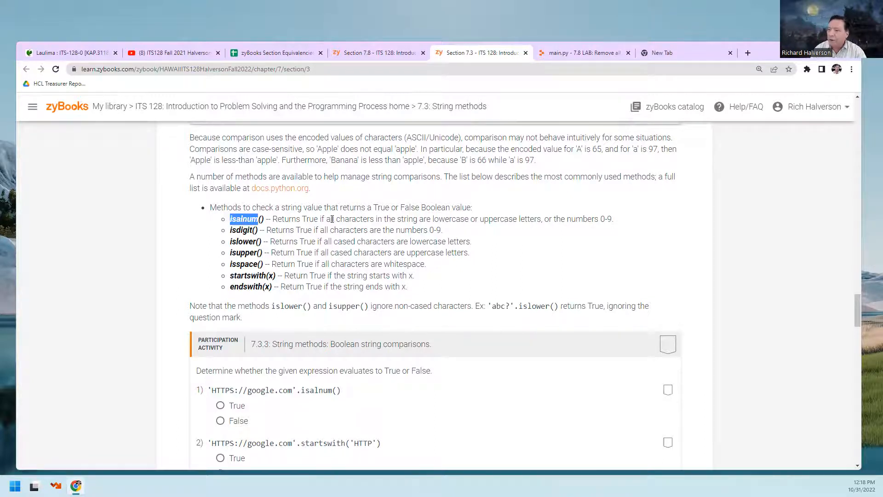
drag(331, 219, 407, 219)
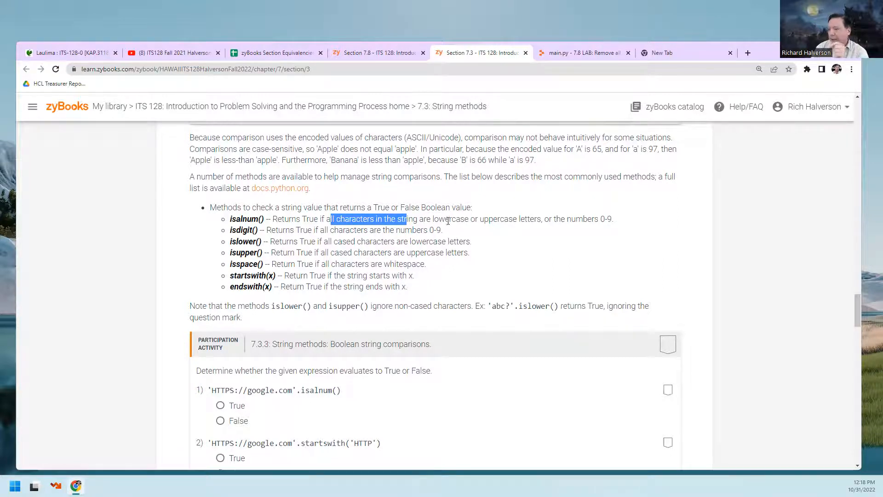
double_click(498, 219)
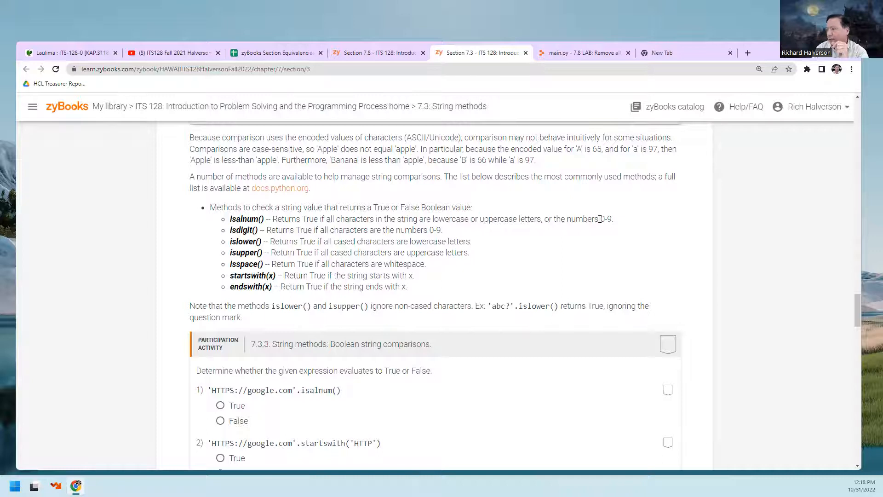
double_click(601, 219)
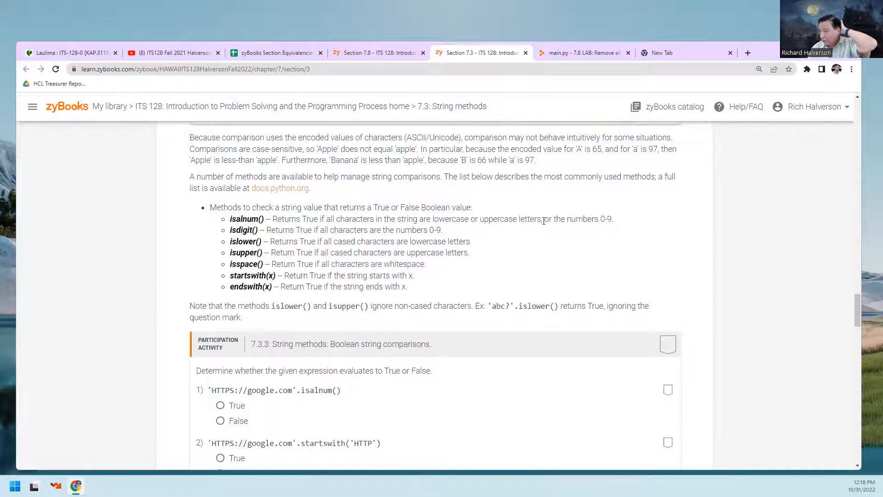
drag(543, 219, 611, 219)
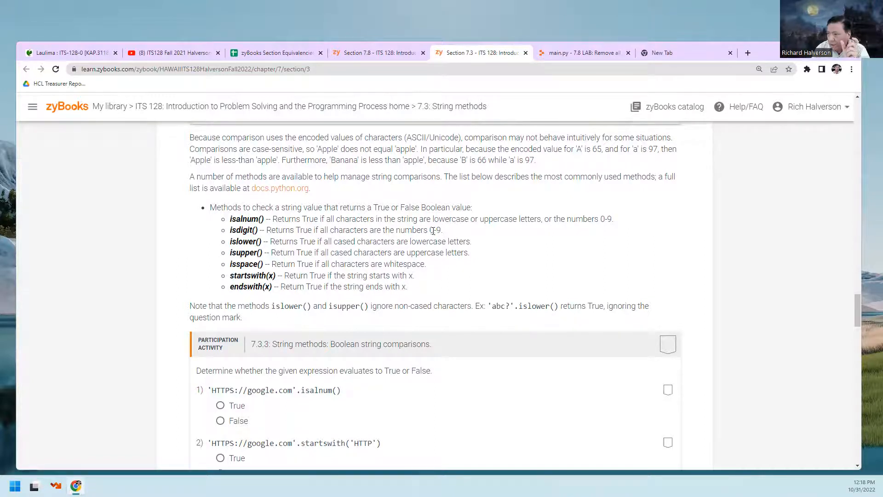
double_click(433, 230)
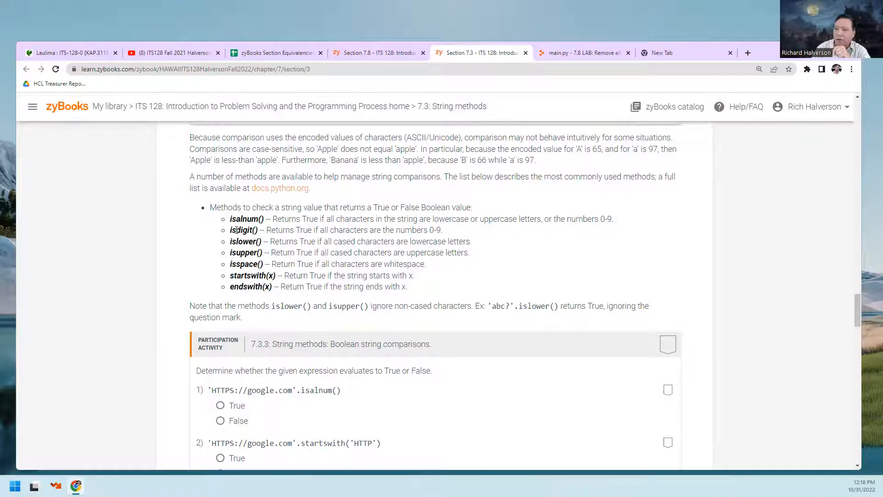
double_click(245, 218)
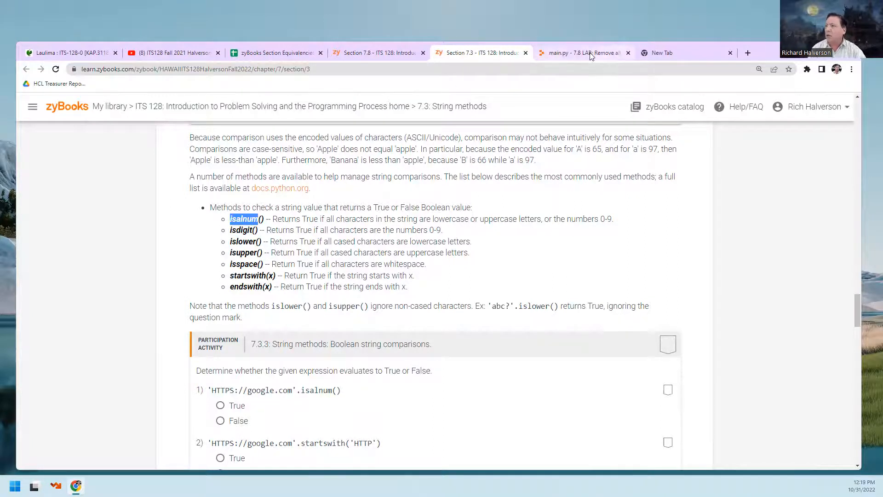
- Back in main.py, try isnumeric() in the condition, then erase it back to 'character'
click(583, 52)
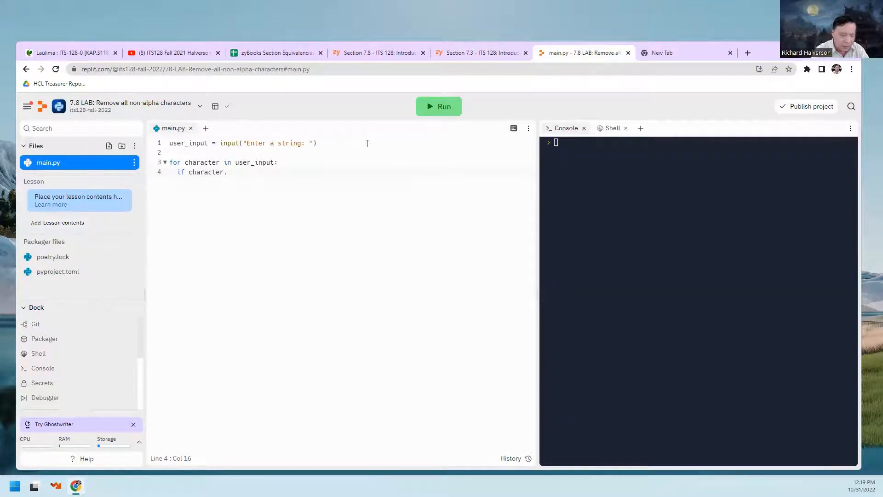
text(is)
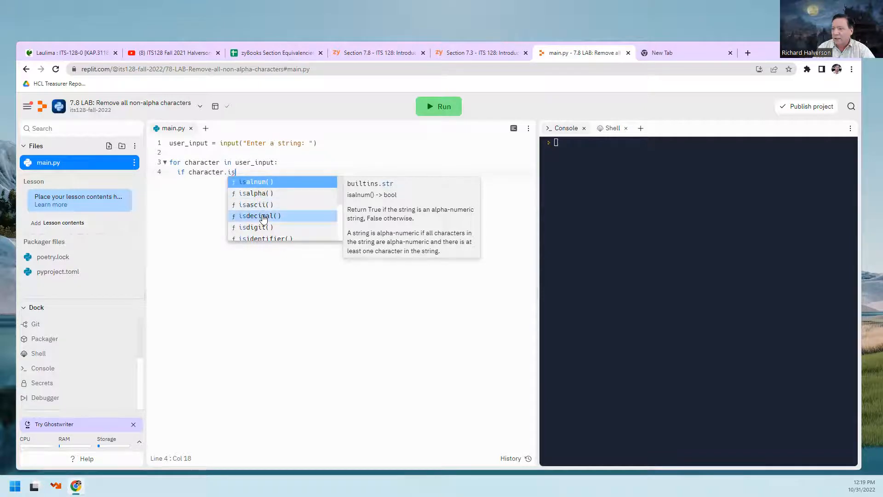
mouse_move(262, 228)
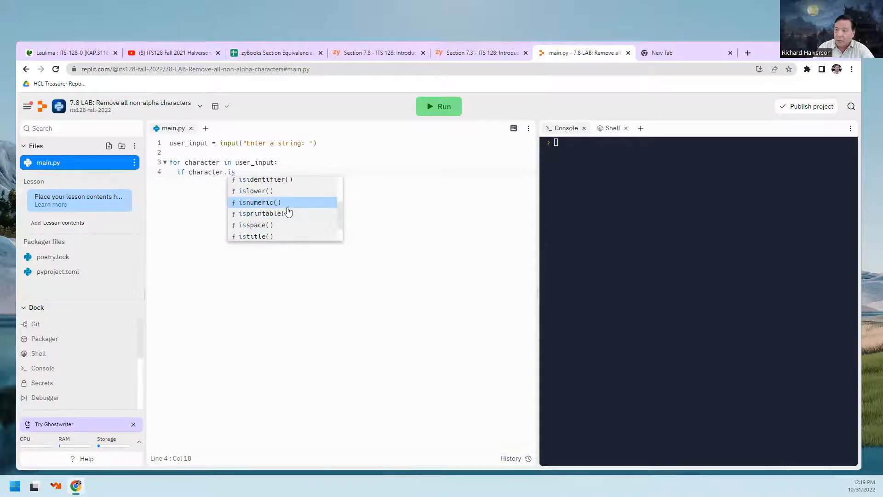
click(257, 202)
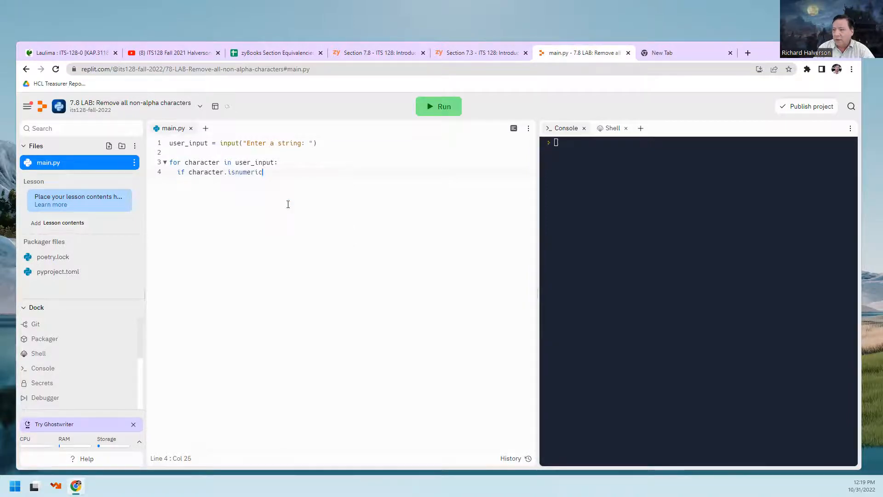
key(BackSpace)
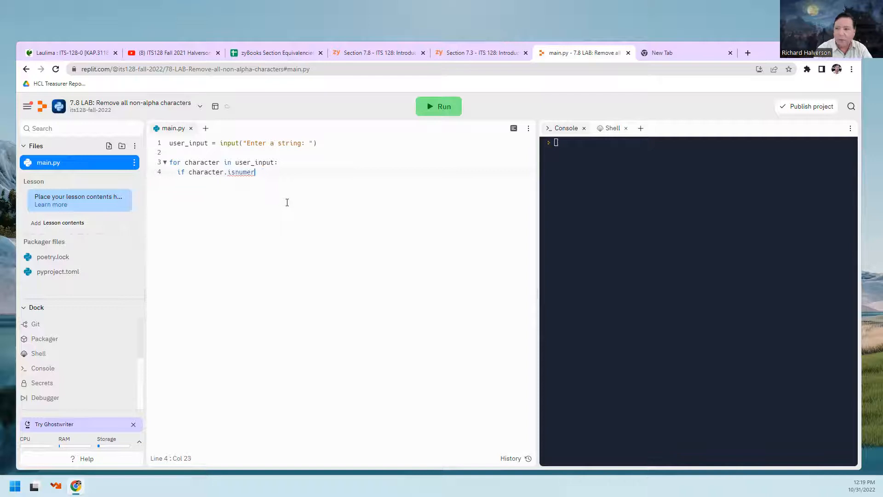
key(Backspace)
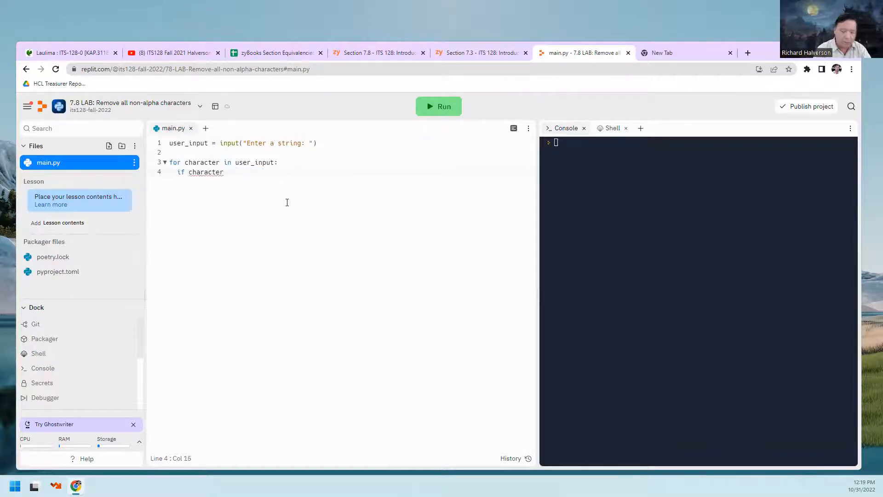
- Change the condition to read 'if character.alnum'
text(.)
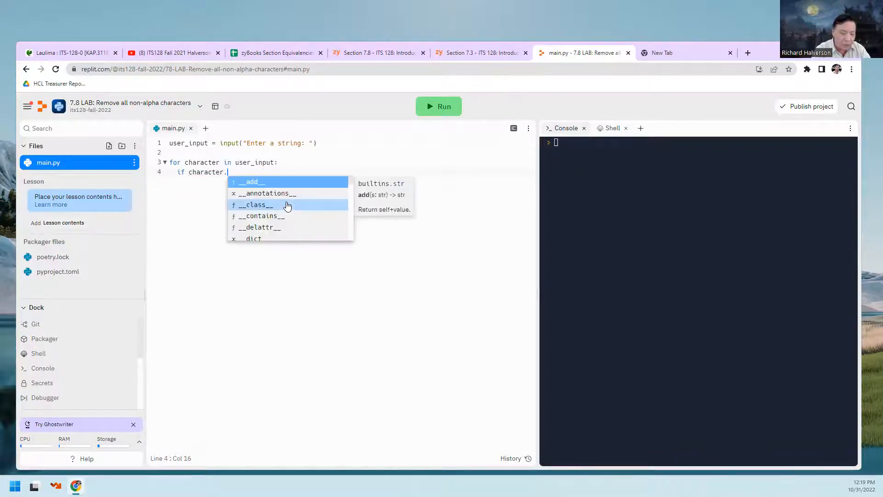
text(a)
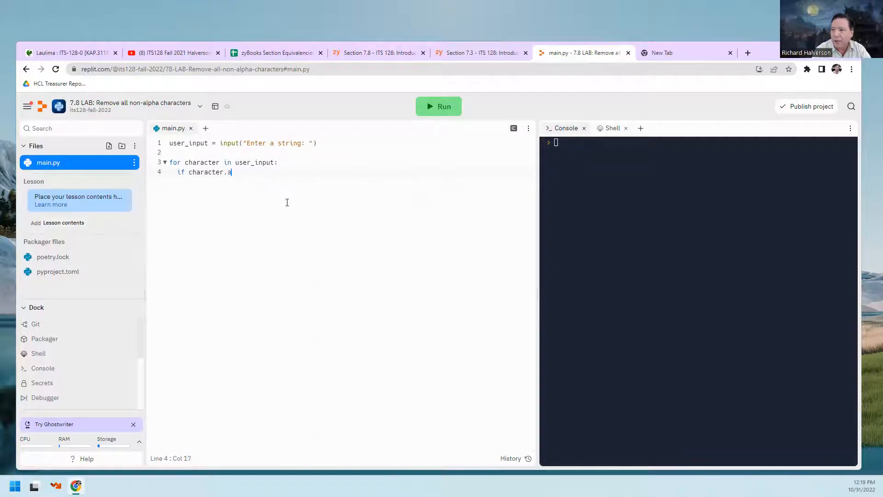
text(lnu)
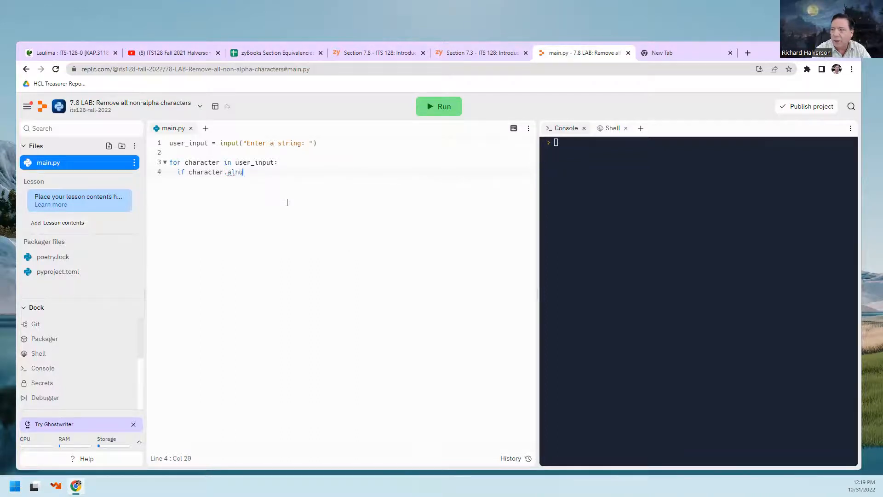
text(m)
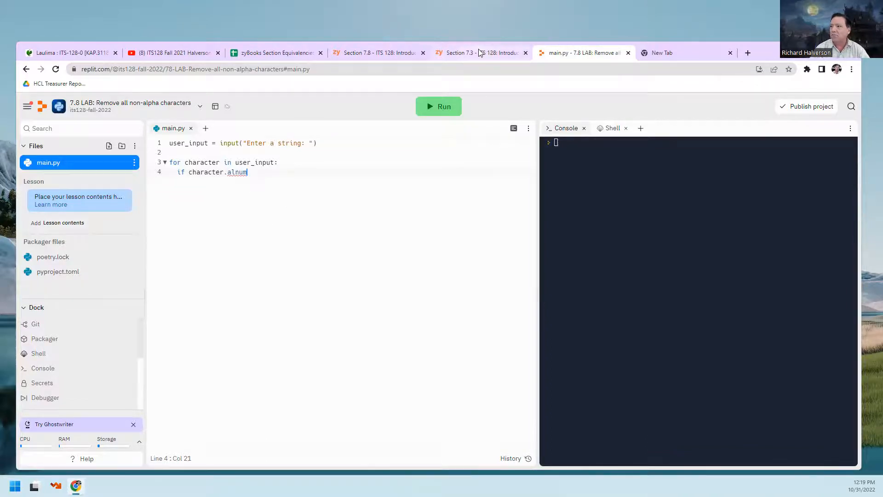
- Confirm isalnum() in the 7.3 section and complete the condition as 'if character.isalnum():'
click(480, 52)
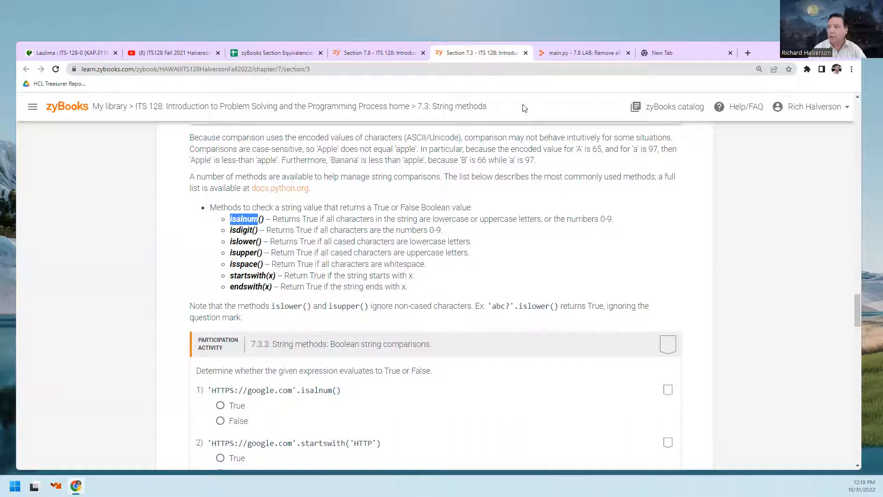
click(583, 52)
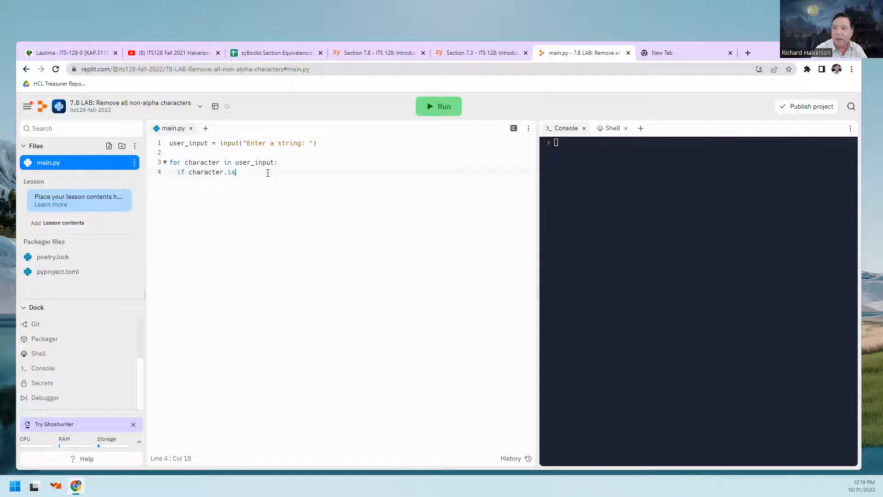
text(alnum():)
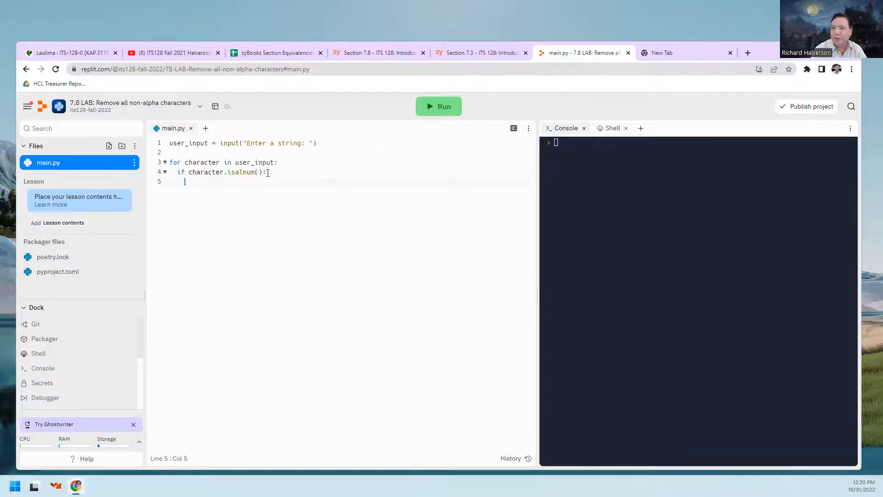
- Add print(character, end='') inside the if and a closing print() after the loop
text(print)
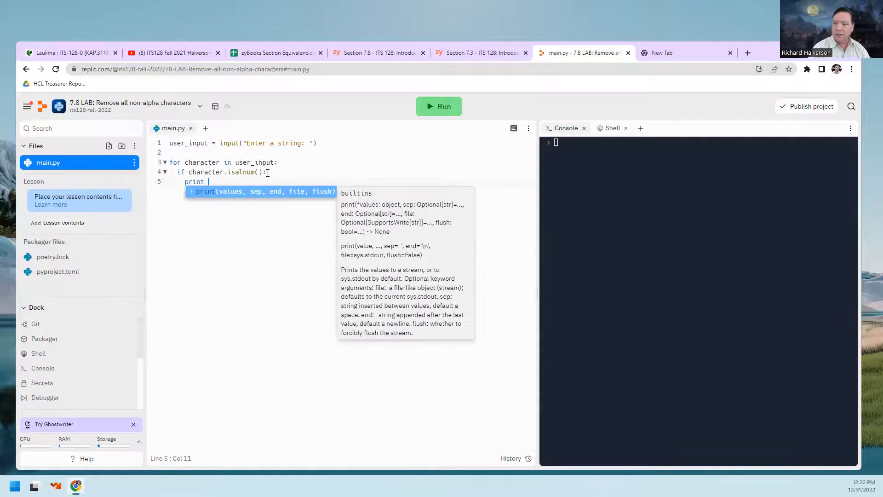
text(charact)
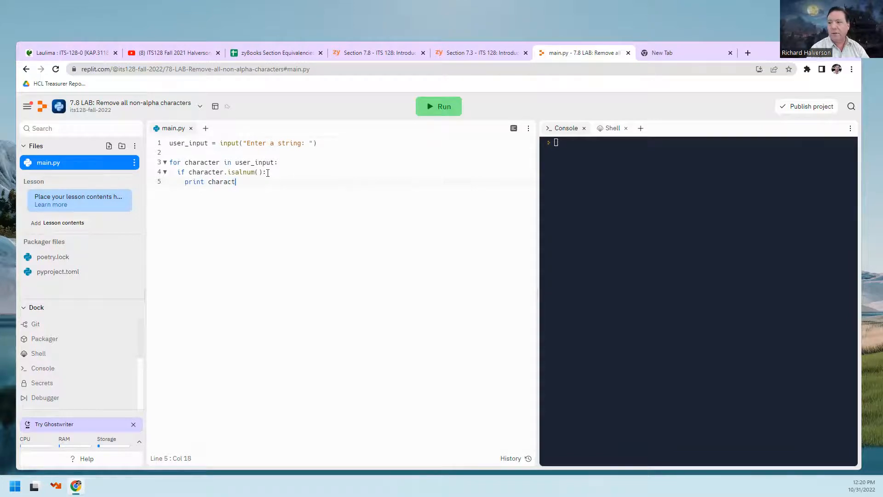
key(Backspace)
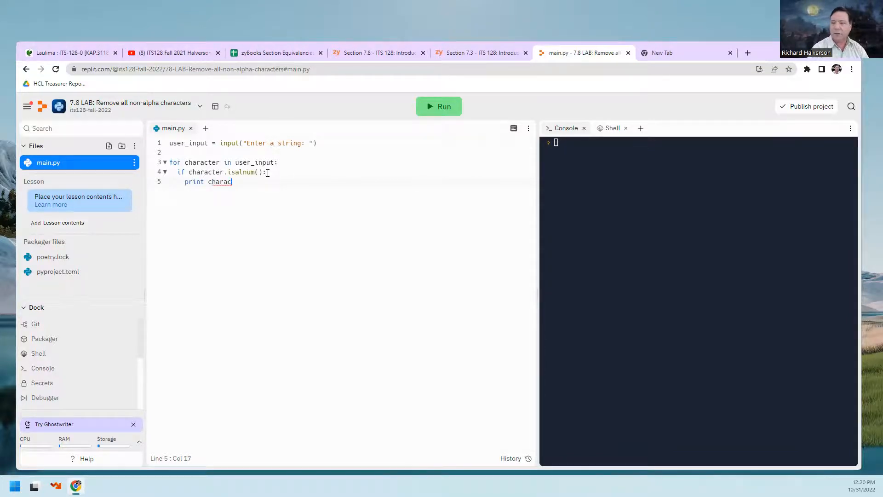
key(Backspace)
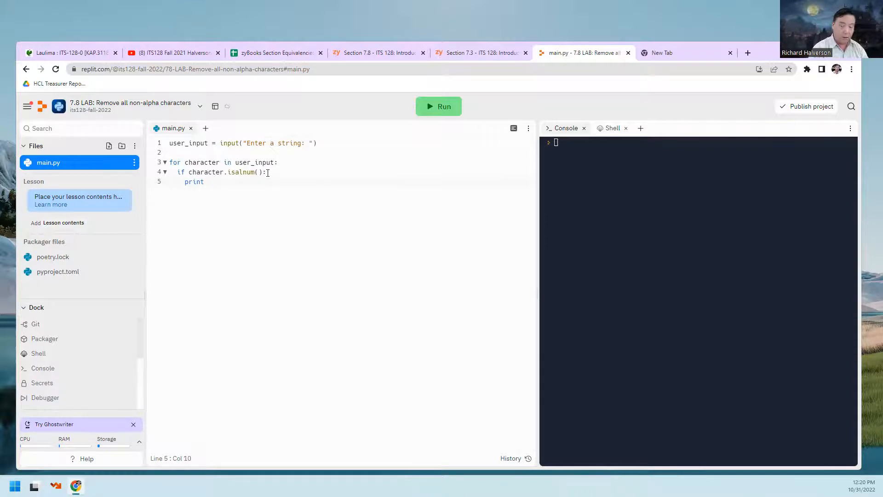
text((character,)
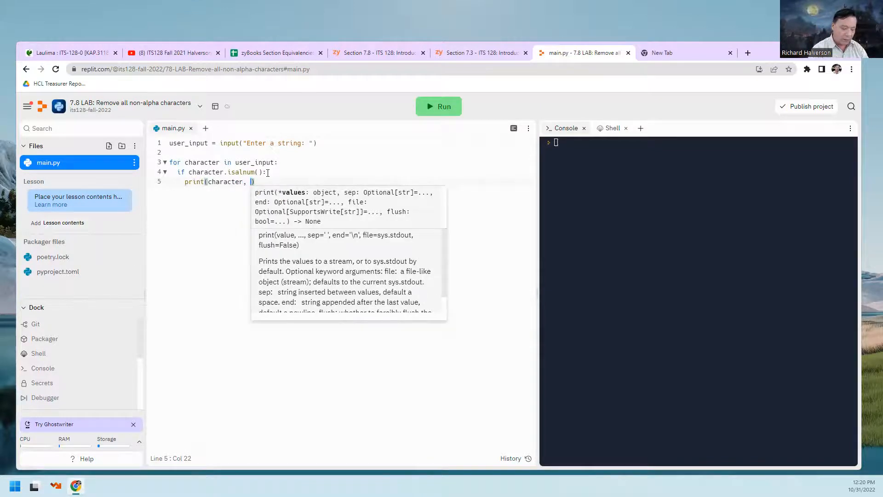
text(end)
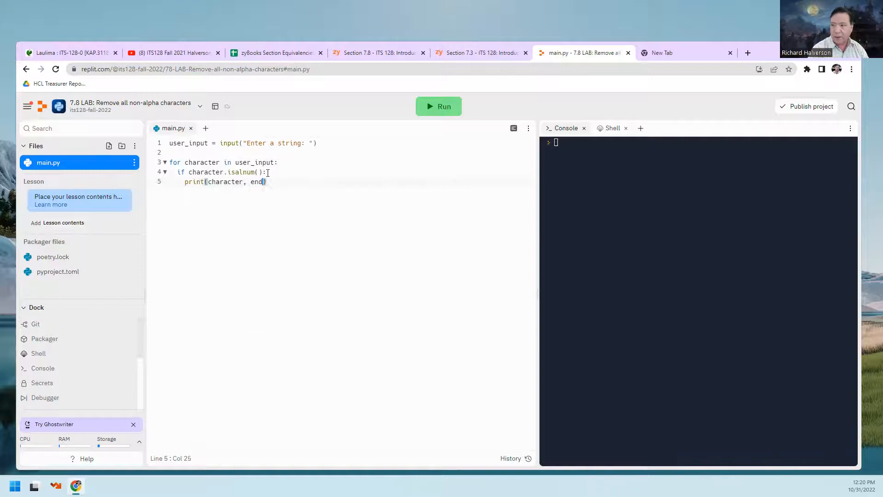
text('')
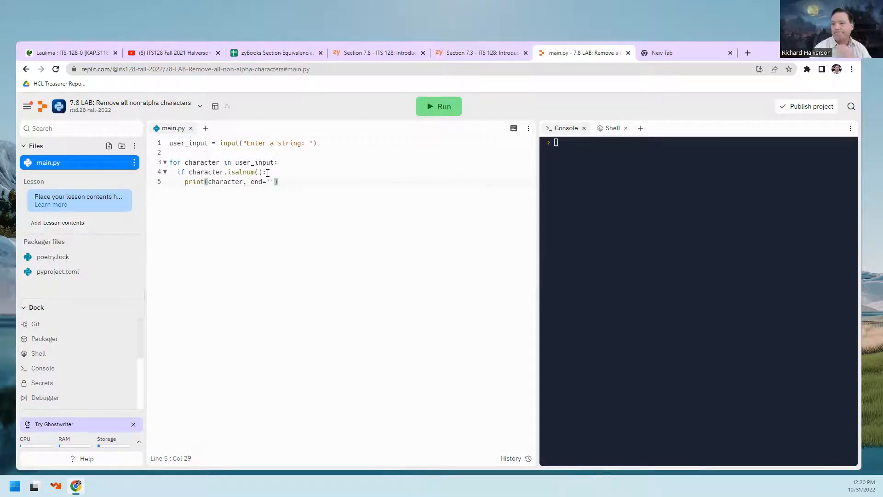
mouse_move(319, 247)
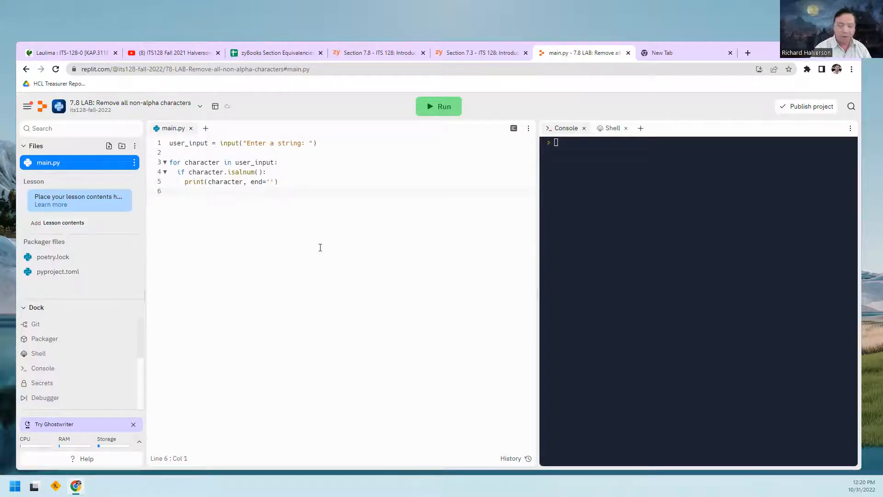
text(print()
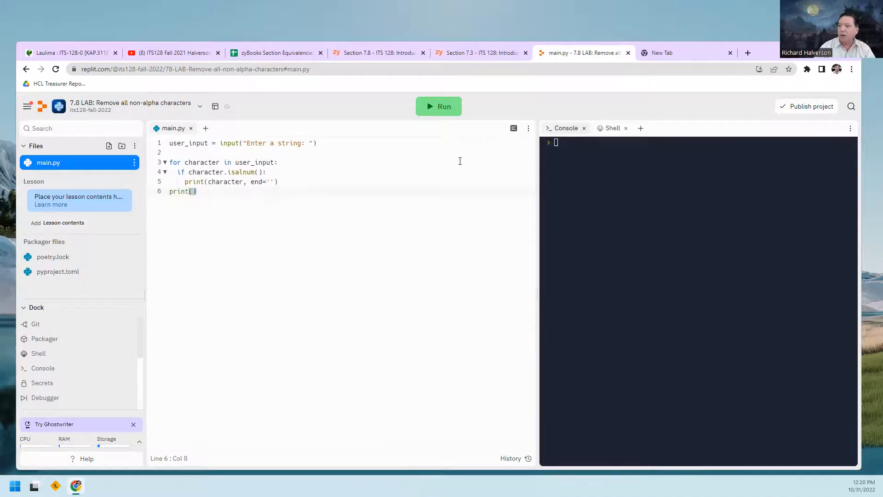
- Run main.py and paste '-Hello, 1 world$!' at the prompt, getting 'Hello1world'
click(438, 106)
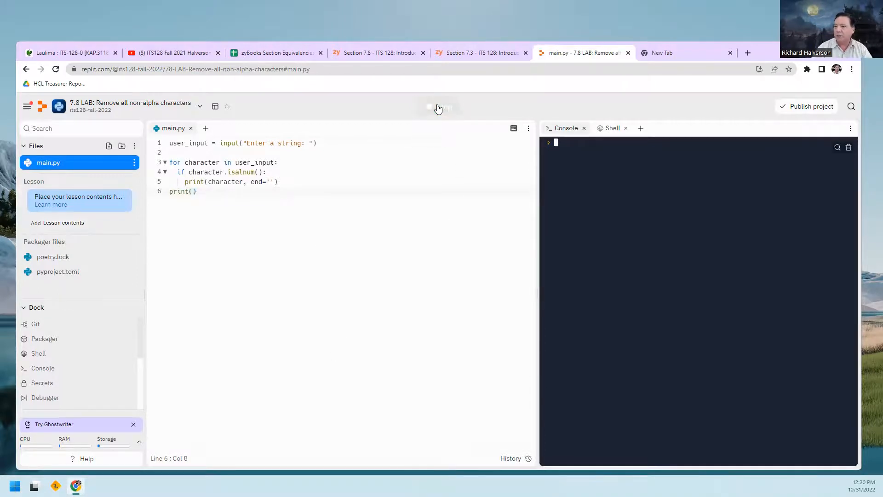
click(438, 107)
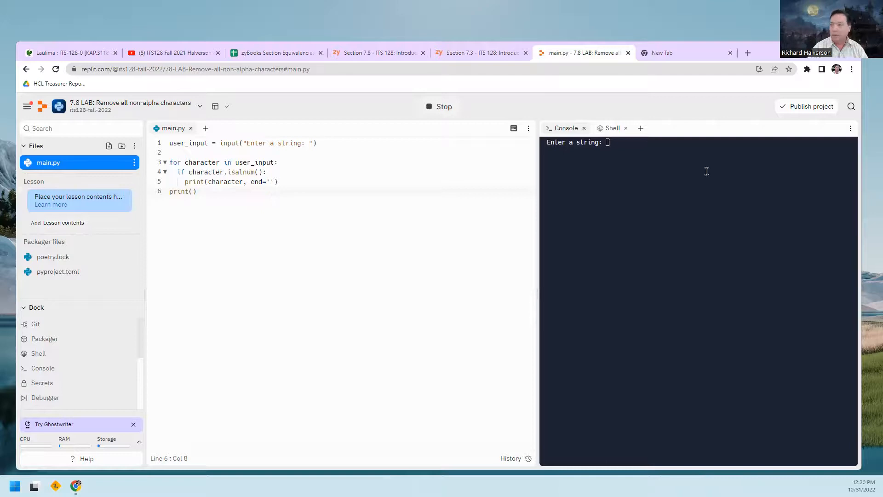
right_click(608, 142)
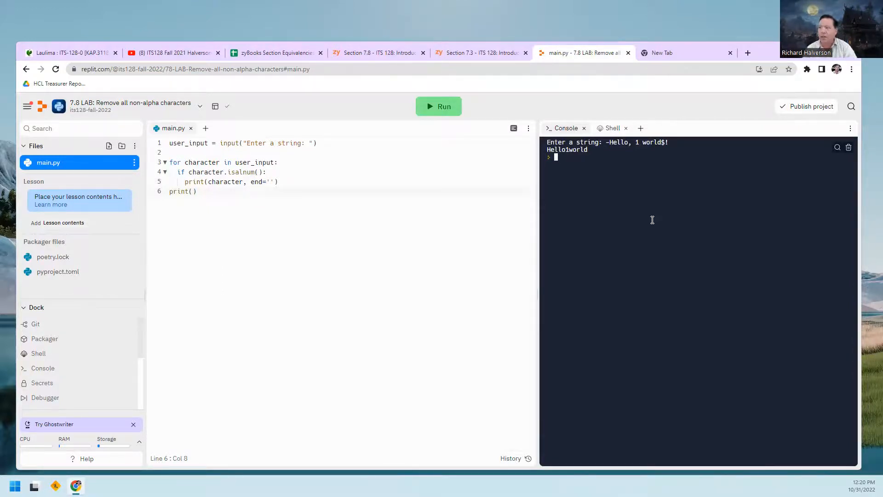
mouse_move(606, 217)
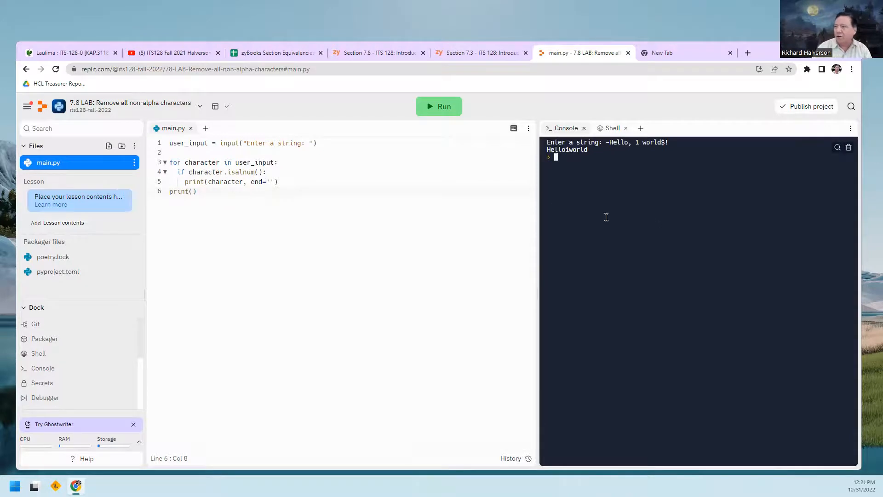
mouse_move(806, 107)
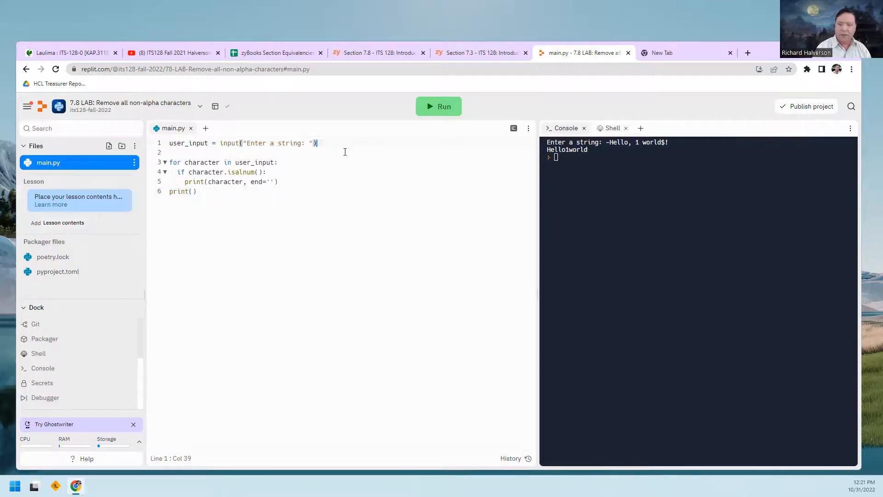
- Add a # comment below the input line: this doesn't work because it doesn't exclude digits from the string
key(enter)
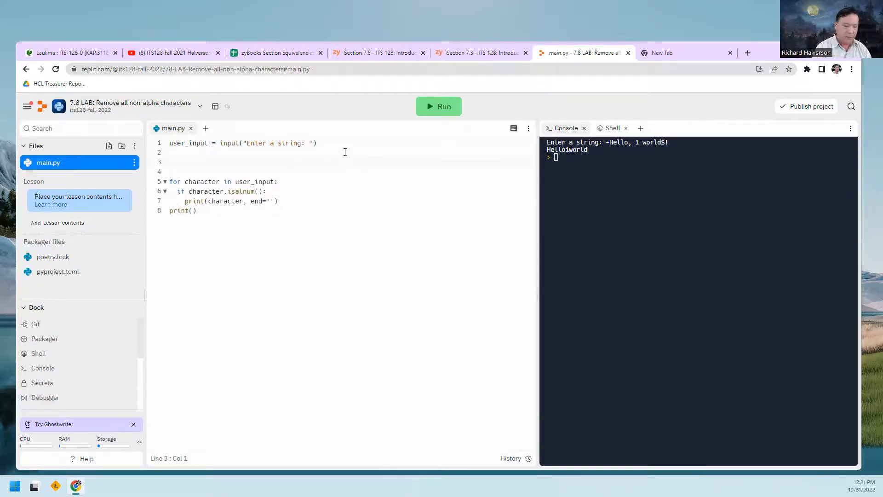
text(#)
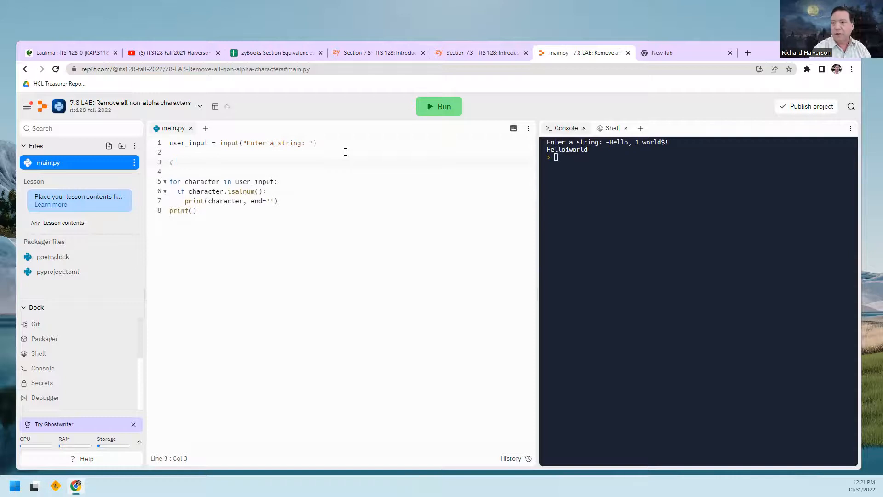
text(this doesn't work because it doesn't exclude digits from the s)
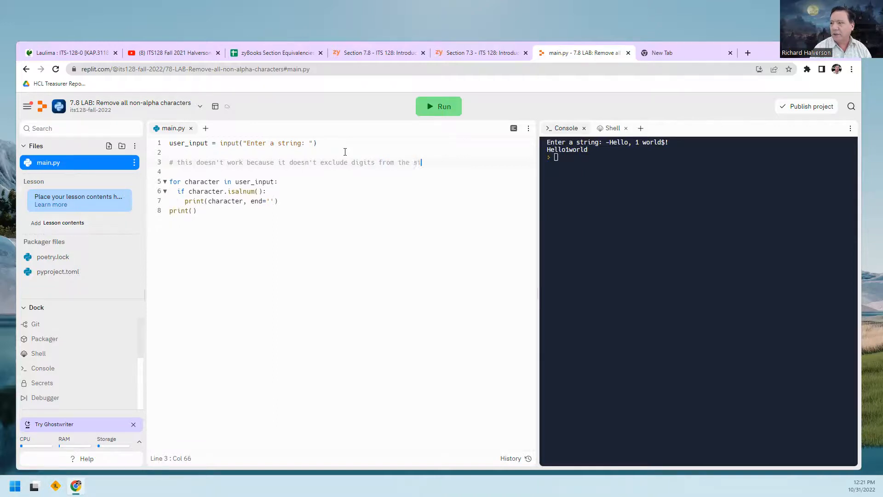
text(tring)
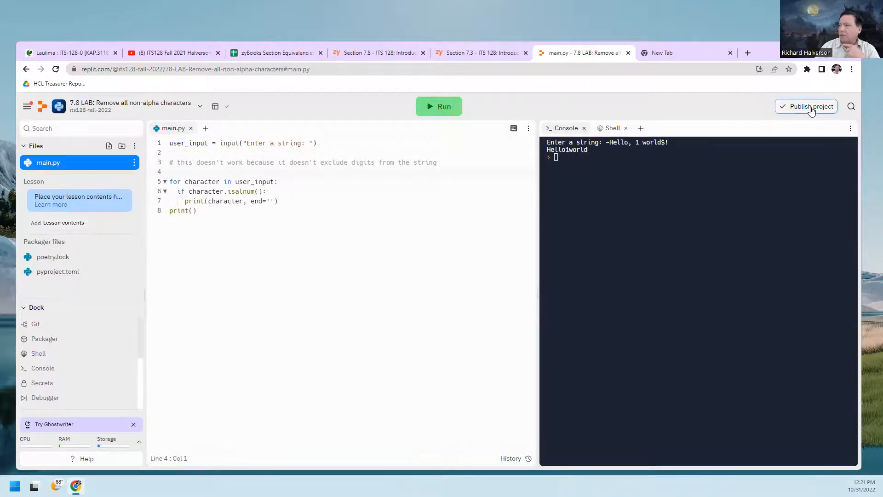
- Switch the project's Published toggle on in Edit project and save it
click(812, 107)
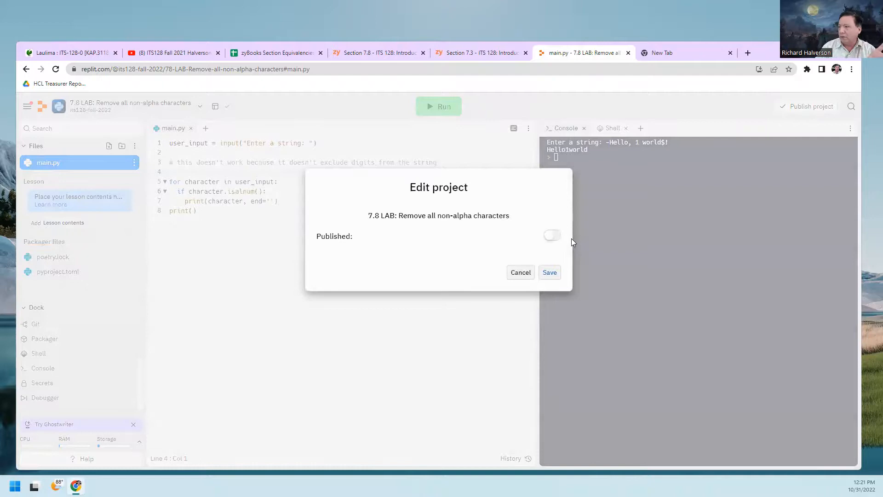
click(552, 234)
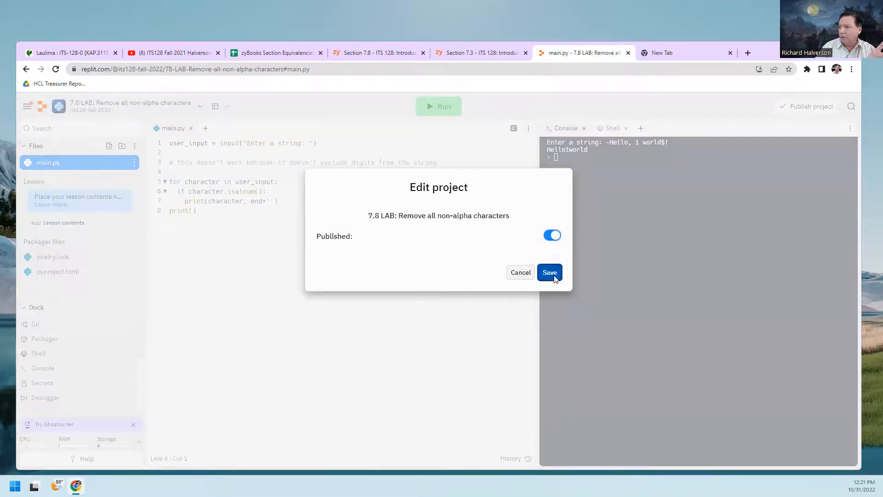
click(548, 272)
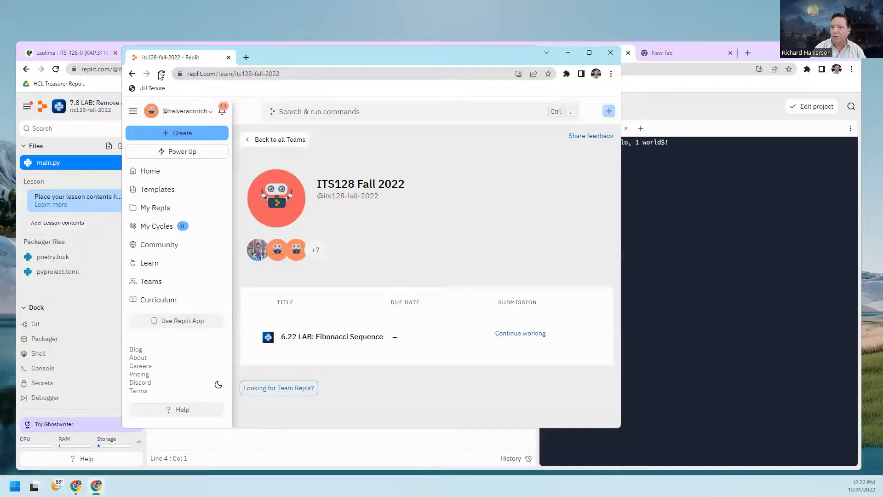
- Reload the ITS128 Fall 2022 team page to see 7.8 LAB listed, then return to main.py
click(160, 74)
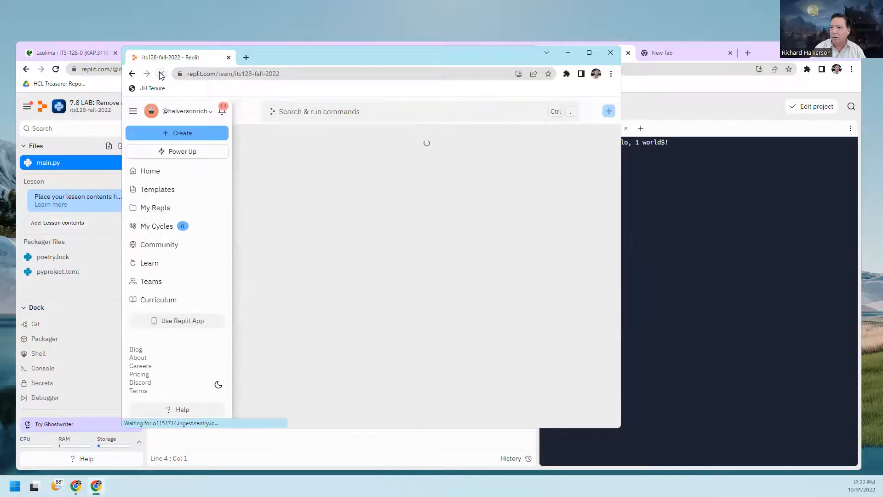
click(161, 73)
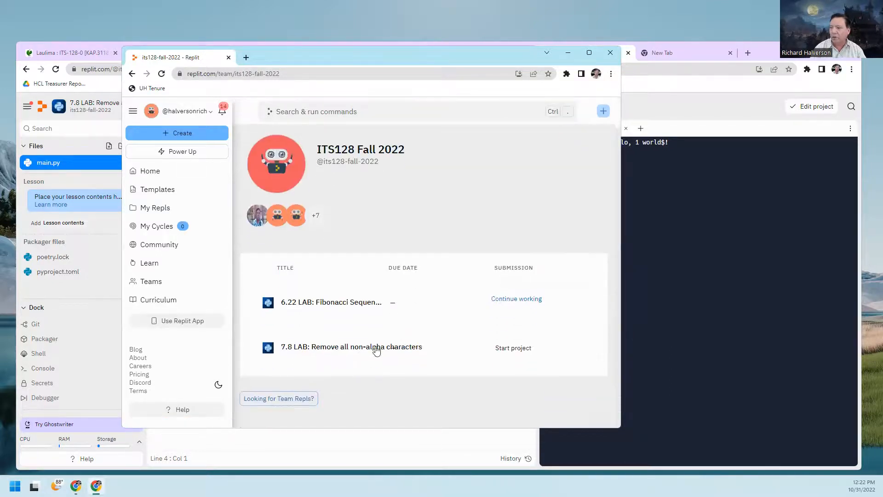
mouse_move(454, 346)
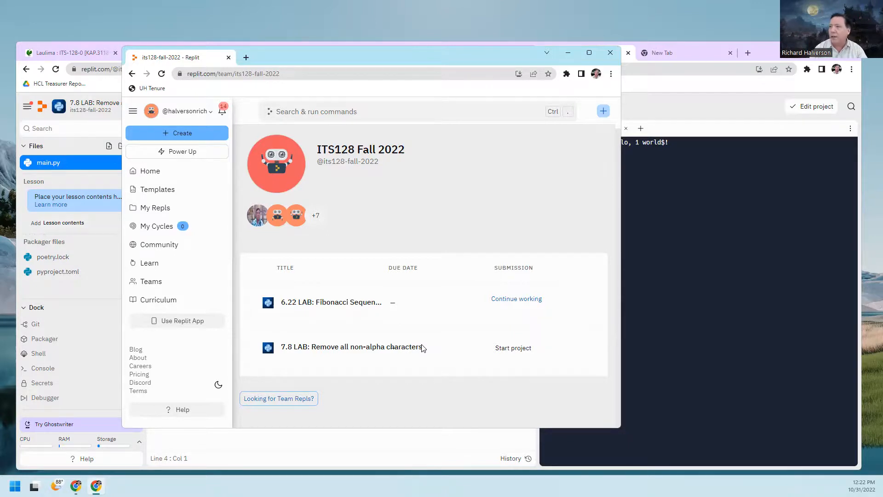
mouse_move(664, 82)
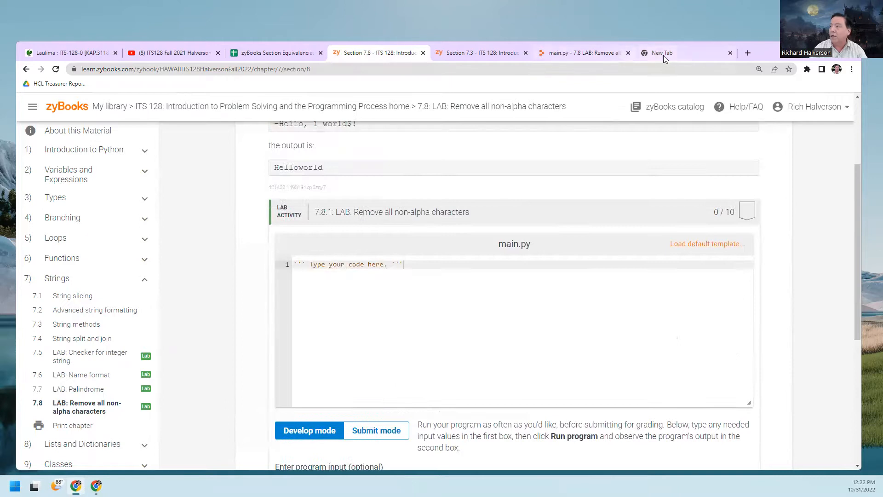
scroll(down, 3)
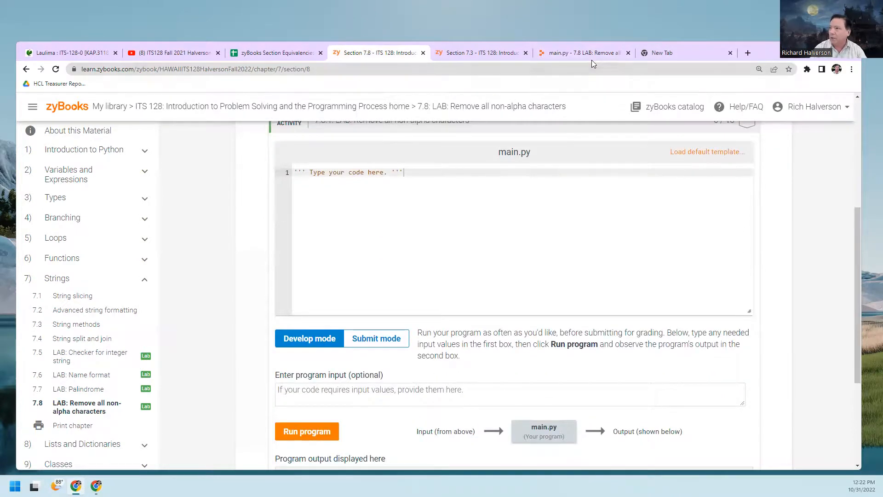
click(583, 52)
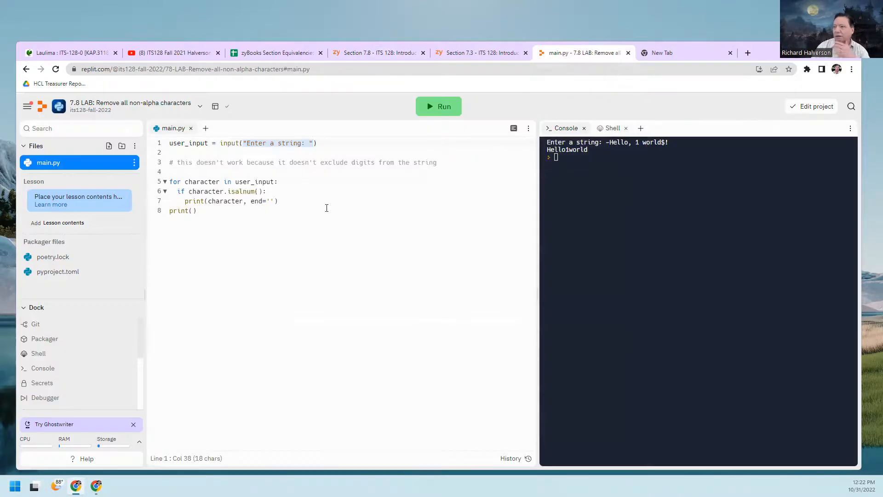
- Add a nested 'if not character.isnumeric():' check under the isalnum condition
click(260, 191)
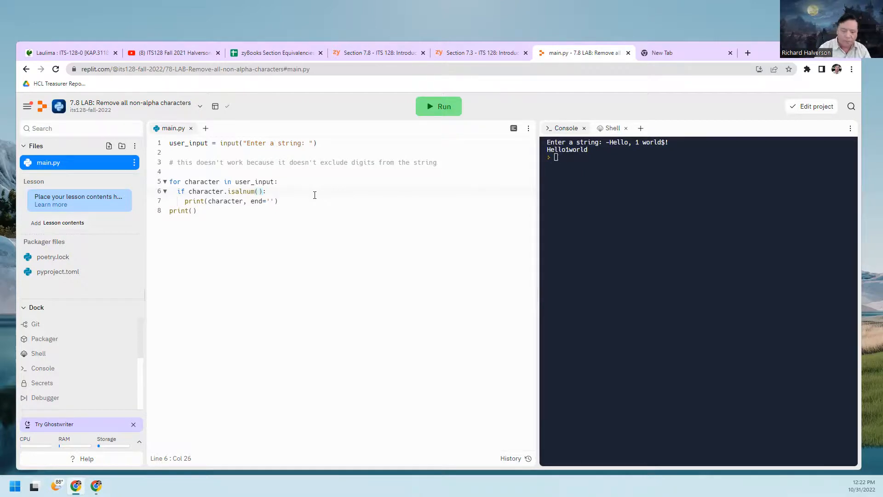
text(if)
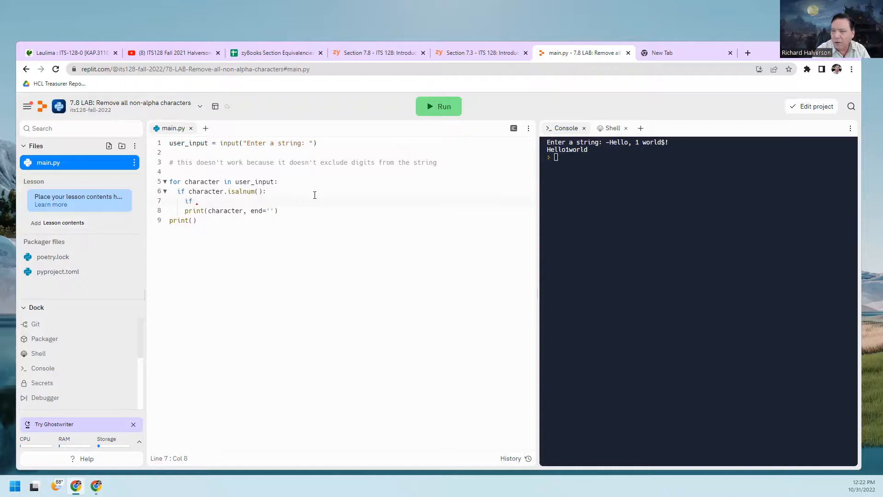
text(not)
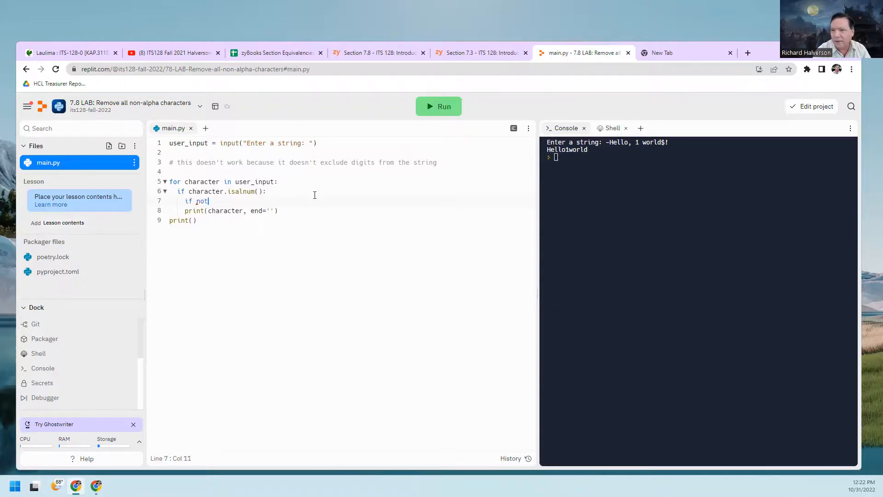
text(chr)
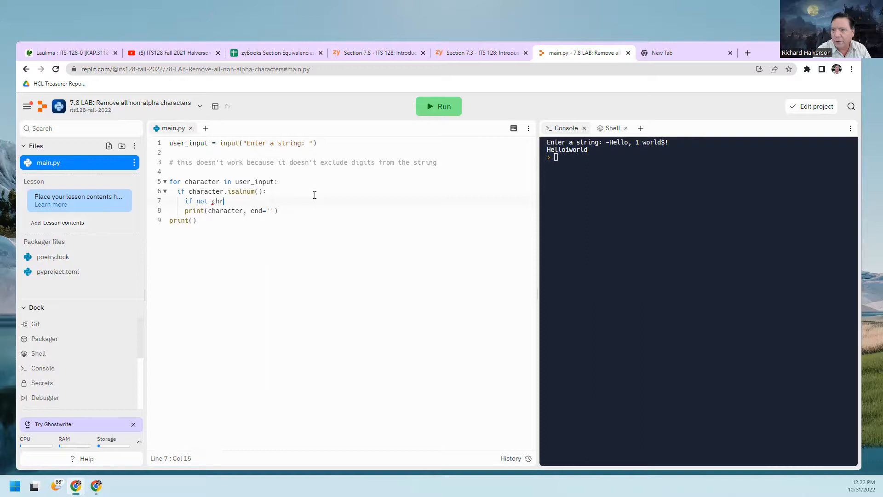
text(a)
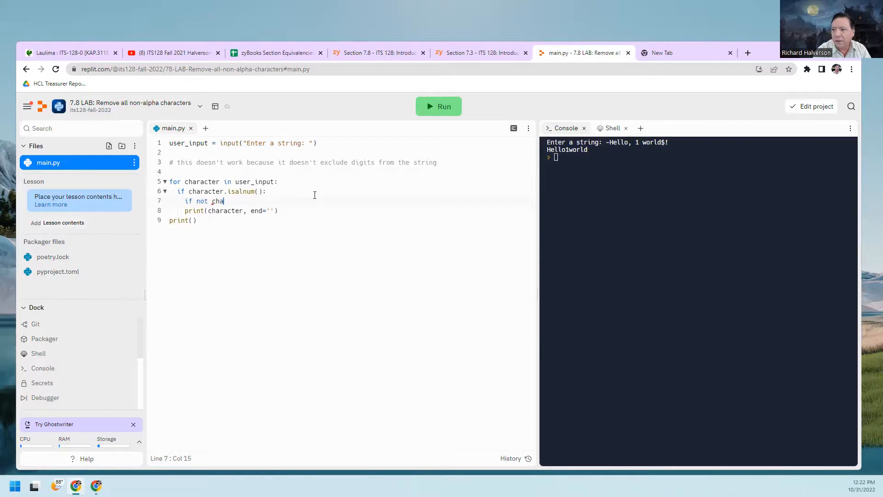
text(racter,)
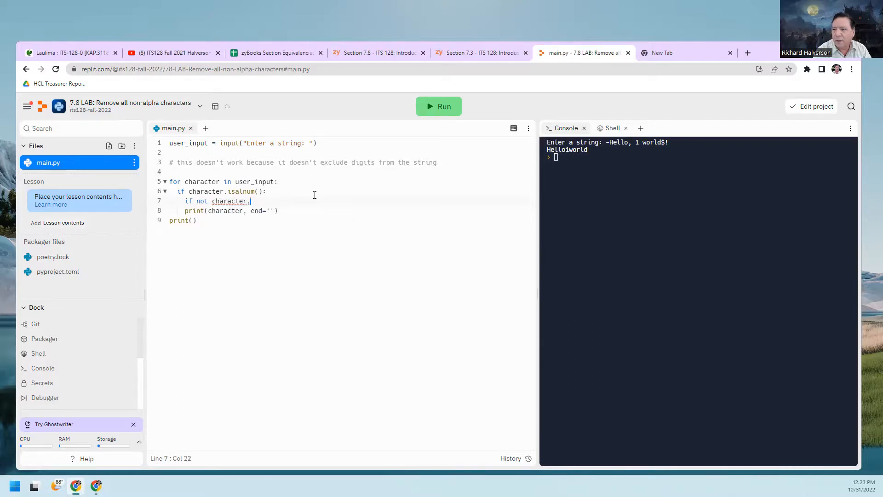
key(Backspace)
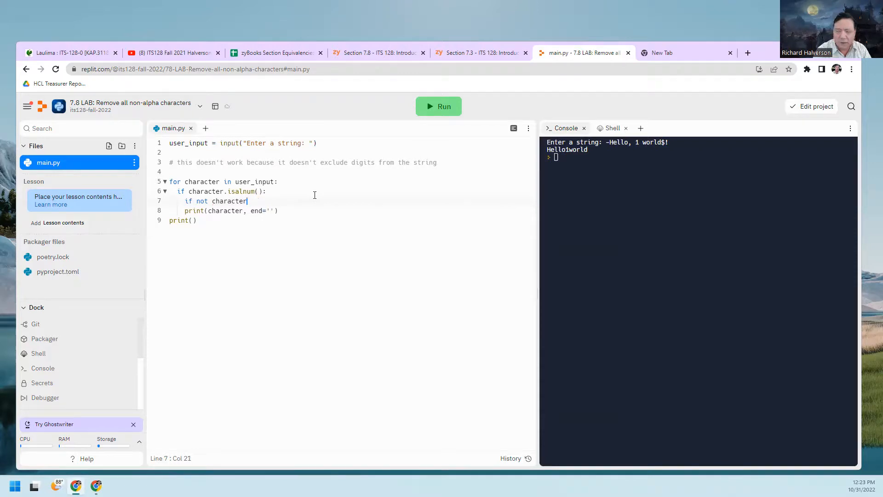
text(.is)
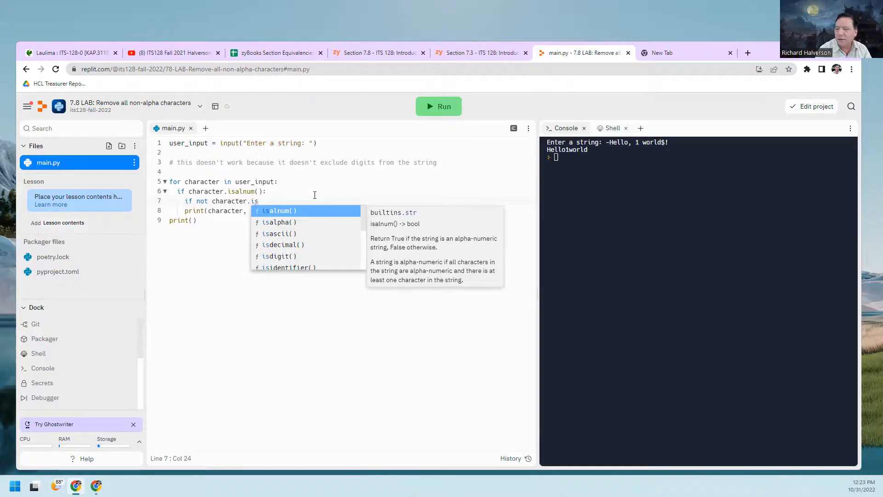
mouse_move(335, 243)
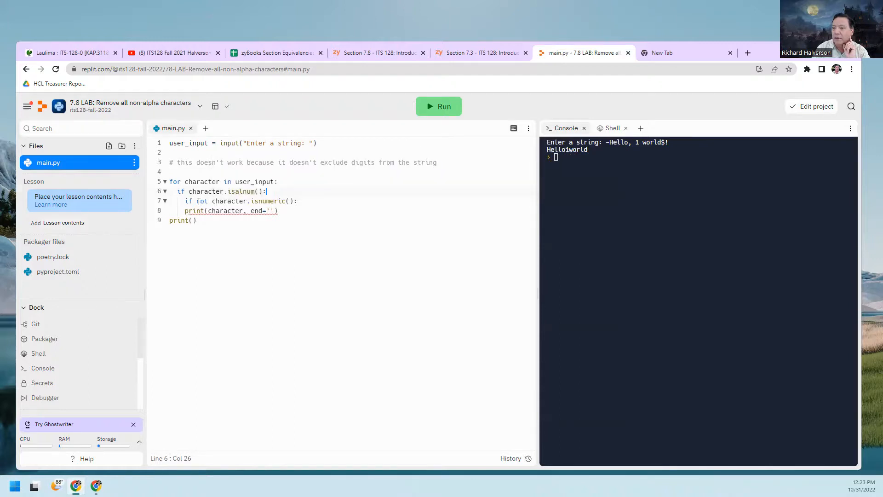
- Select the added numeric check to remove it, leaving only the isalnum() filter
double_click(202, 201)
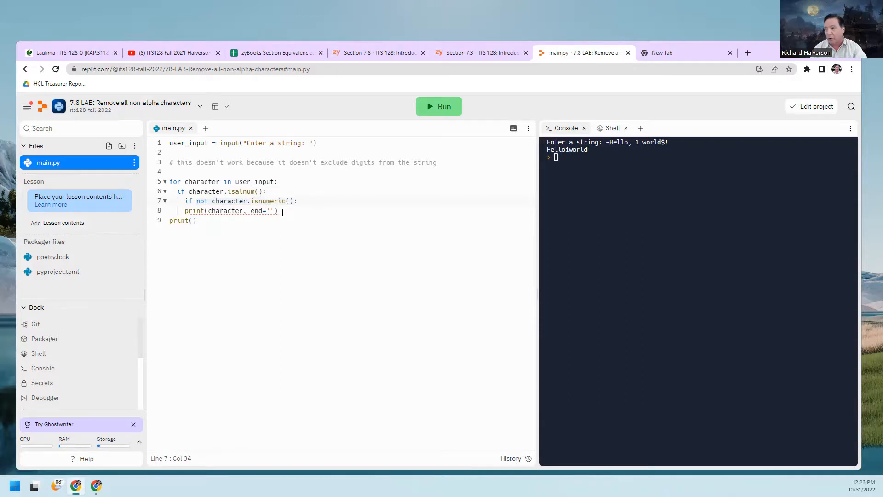
click(186, 211)
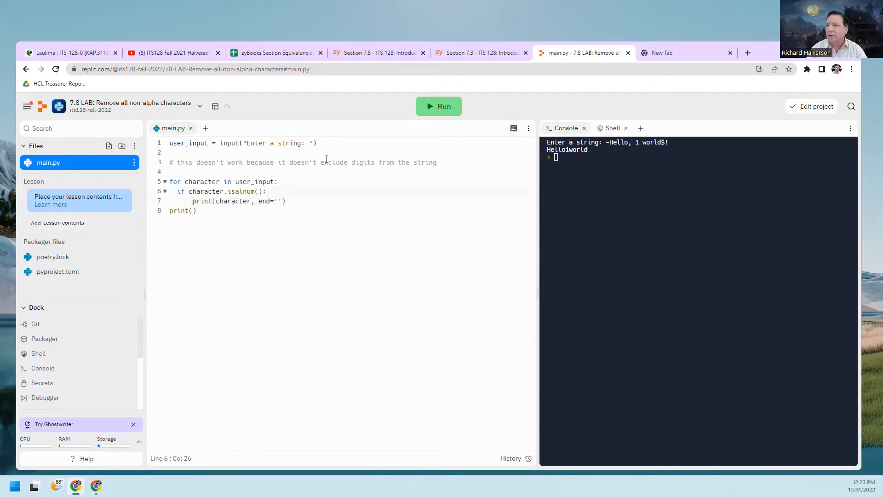
mouse_move(478, 52)
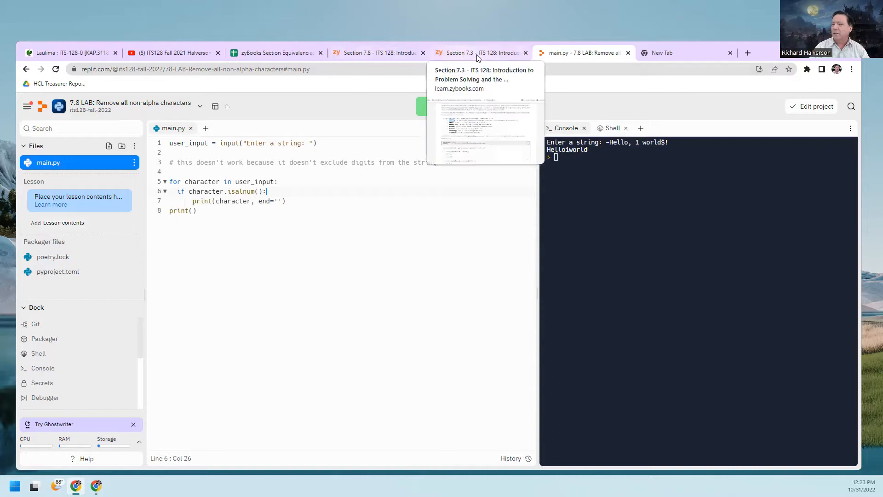
- Return to the zyBooks 7.3 String methods section listing the Boolean checks
click(478, 52)
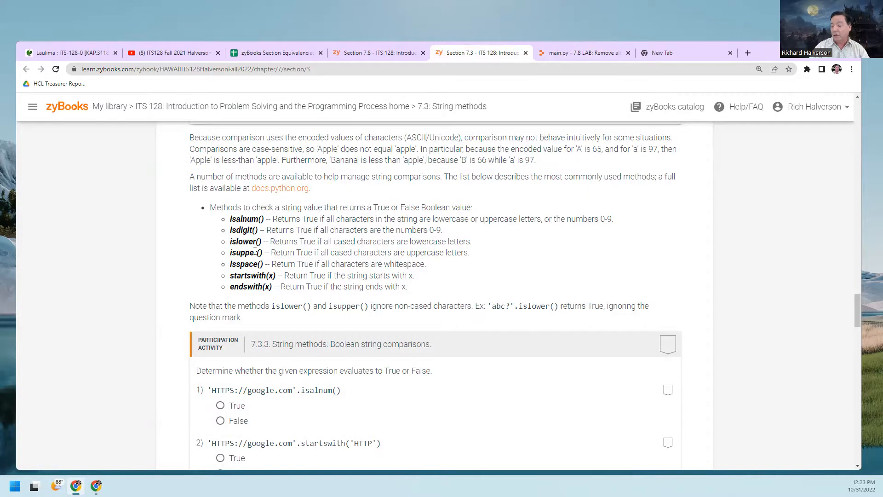
- Review the isupper() and islower() entries in the String methods list
double_click(245, 219)
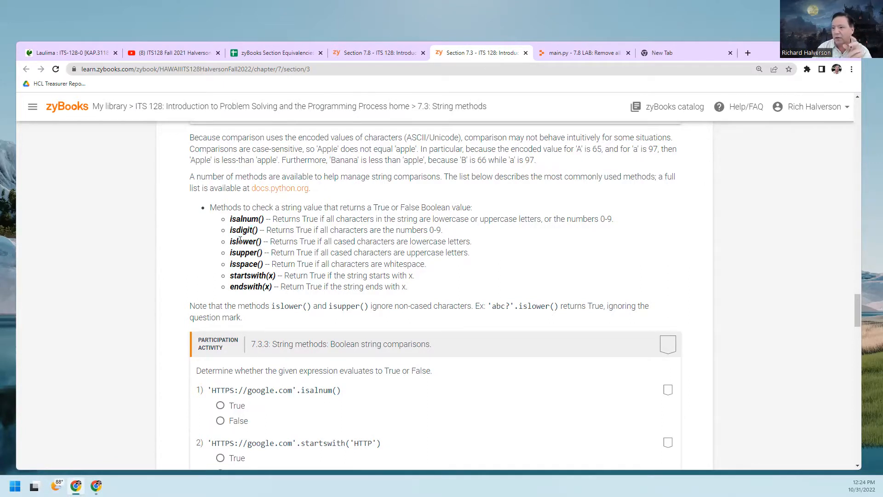
double_click(245, 264)
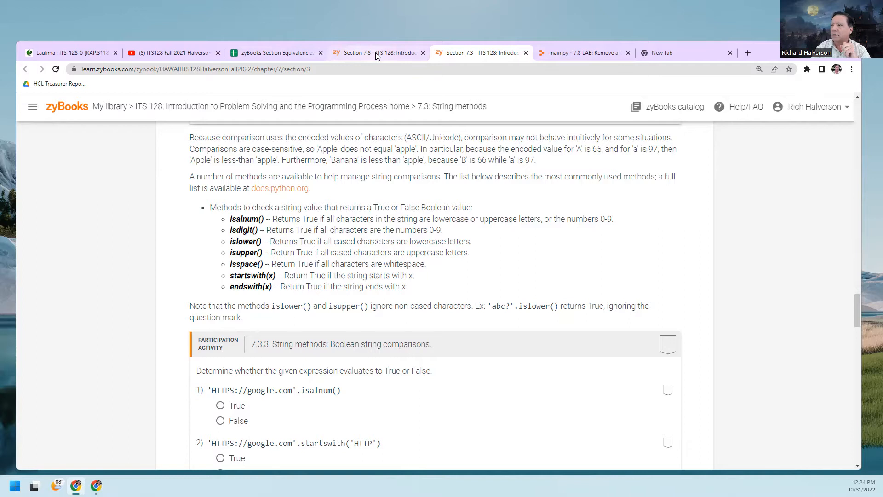
- Return to main.py and start erasing the isalnum() check on line 6, leaving "character.isa"
click(686, 53)
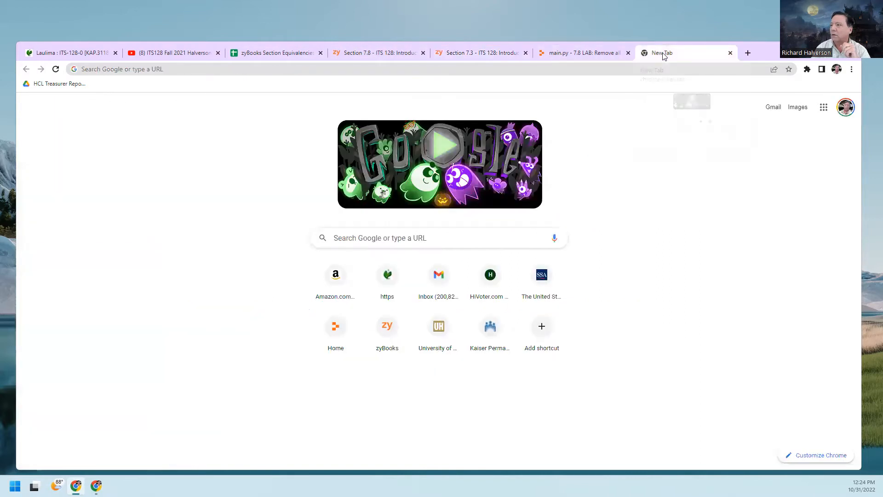
click(580, 52)
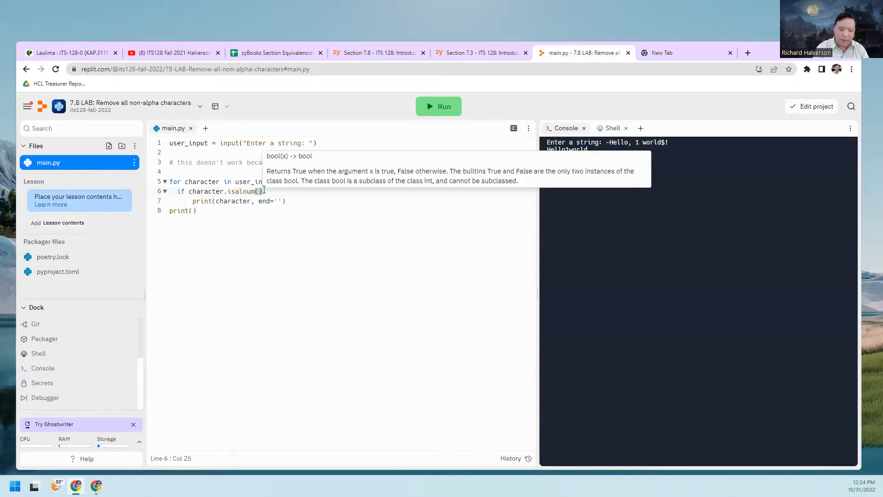
key(backspace)
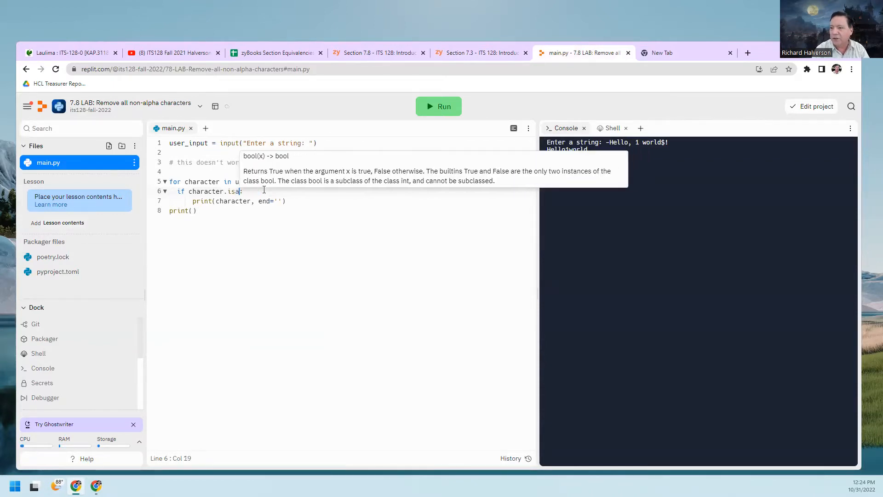